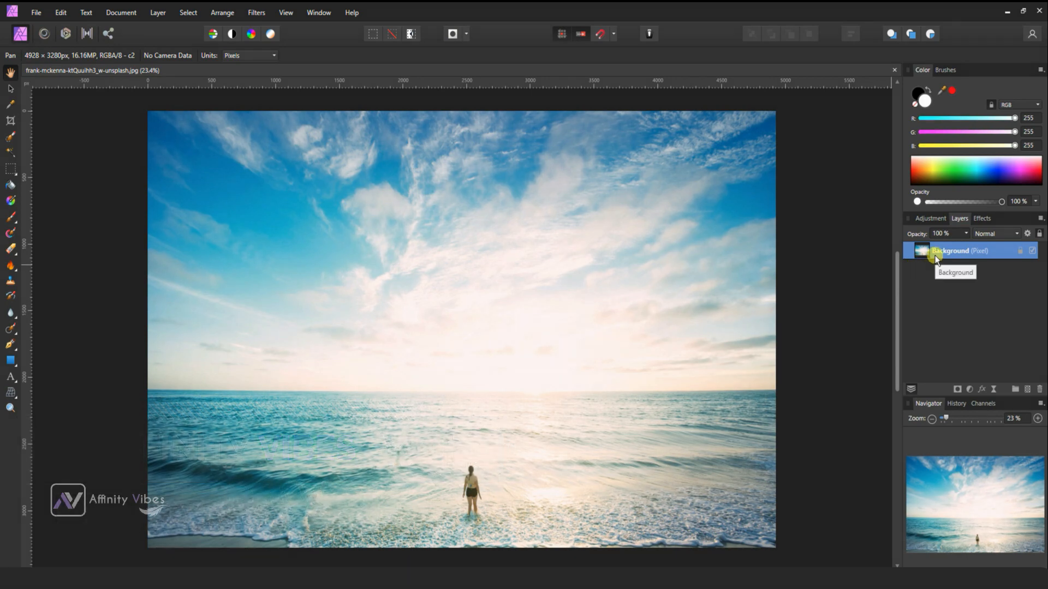
Rename the original photo layer to Main.
{"action": "double_click", "coordinate": [951, 251]}
{"action": "type", "text": "Main"}
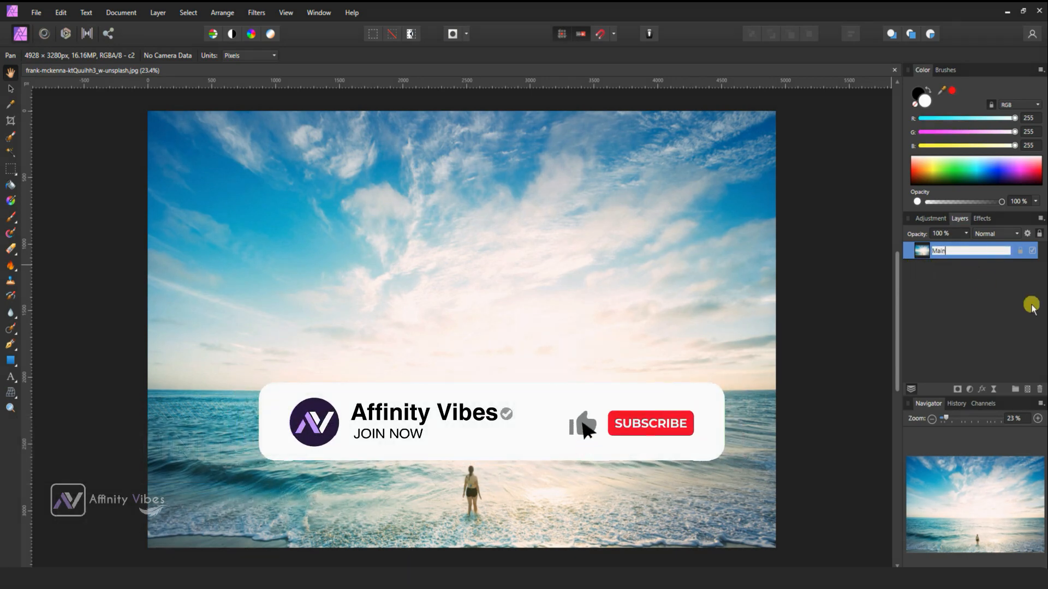
{"action": "left_click", "coordinate": [649, 424]}
{"action": "type", "text": "Left"}
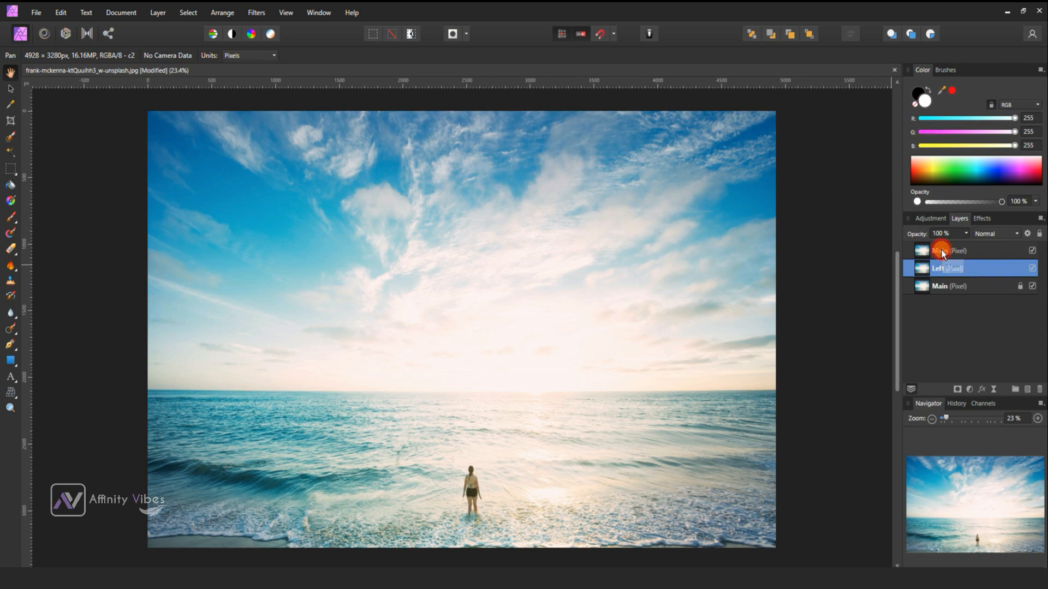
Name the top copy Right, hide it, and select the Left copy.
{"action": "double_click", "coordinate": [942, 251]}
{"action": "type", "text": "Right"}
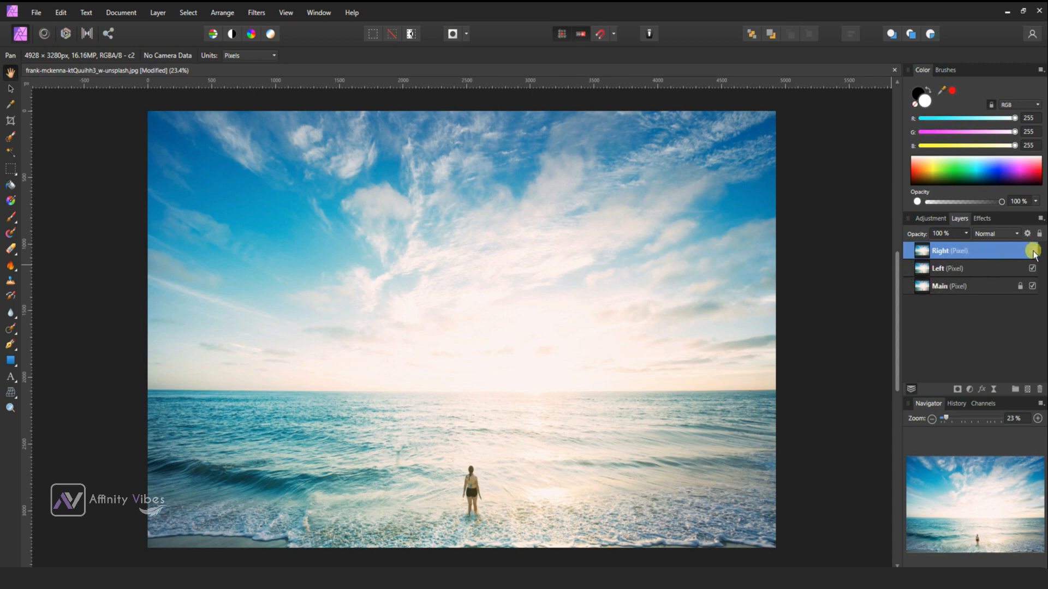
{"action": "left_click", "coordinate": [1033, 251]}
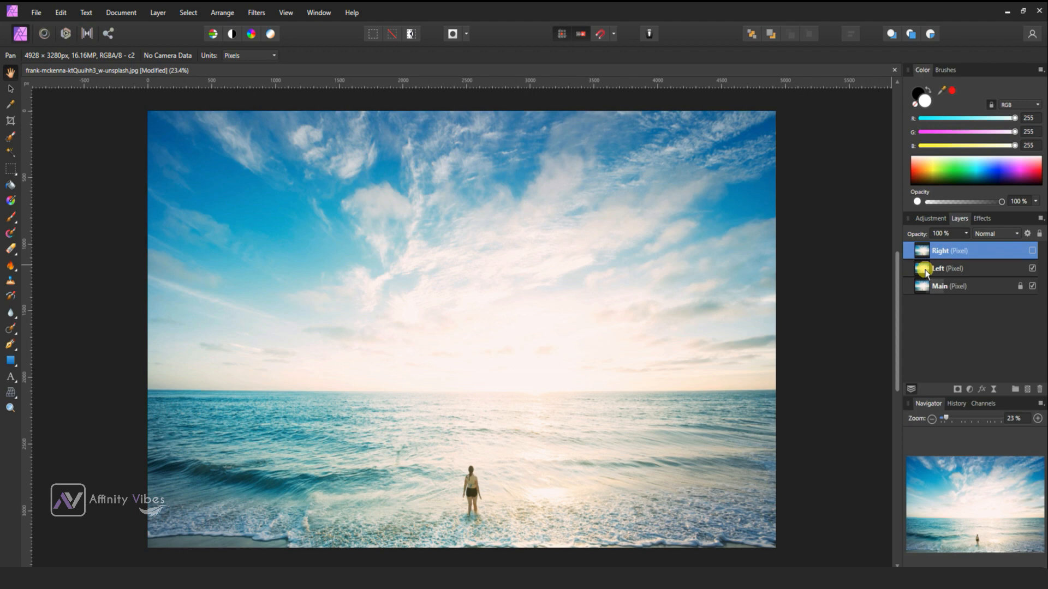
{"action": "left_click", "coordinate": [945, 269]}
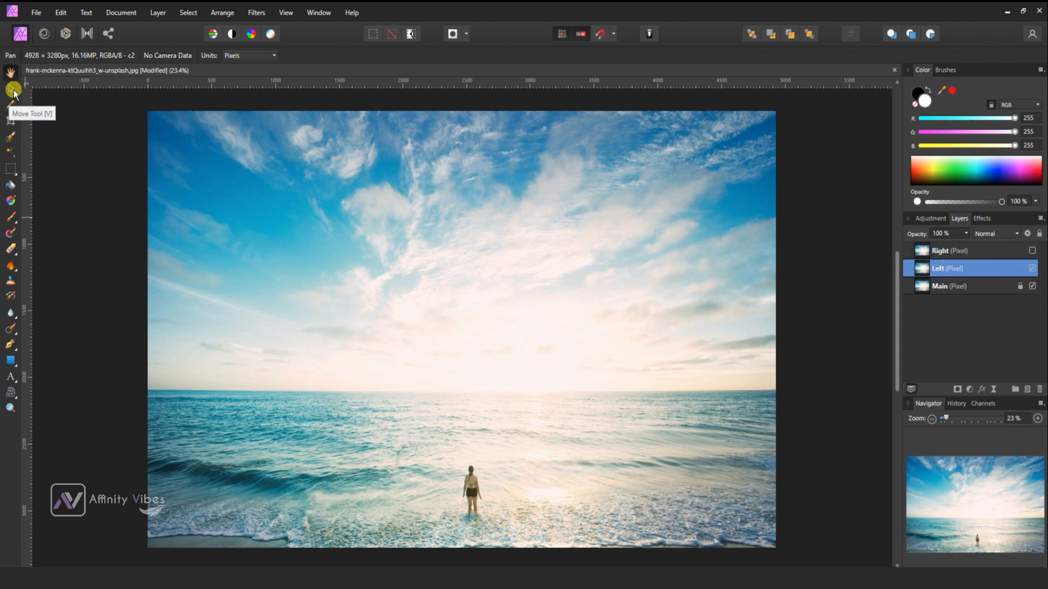
Flip the Left copy horizontally via Transform on the Move Tool.
{"action": "left_click", "coordinate": [10, 91]}
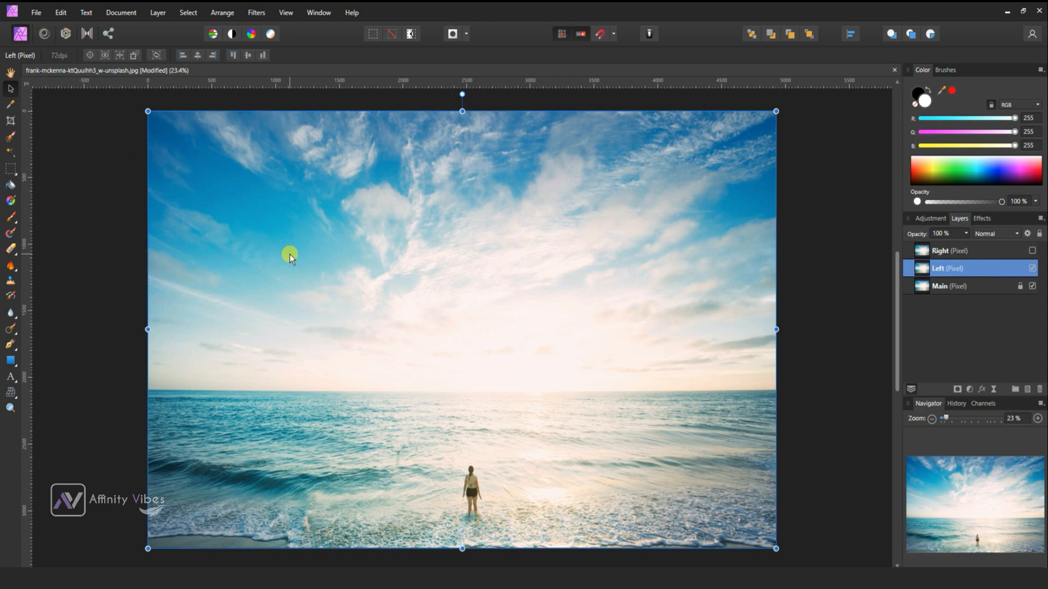
{"action": "right_click", "coordinate": [289, 256]}
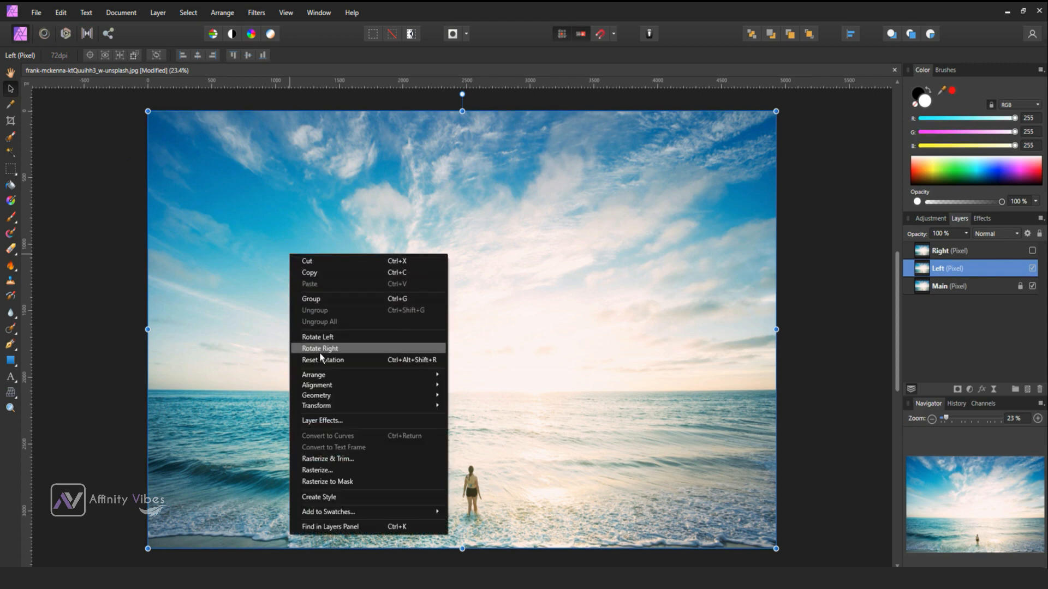
{"action": "mouse_move", "coordinate": [317, 406]}
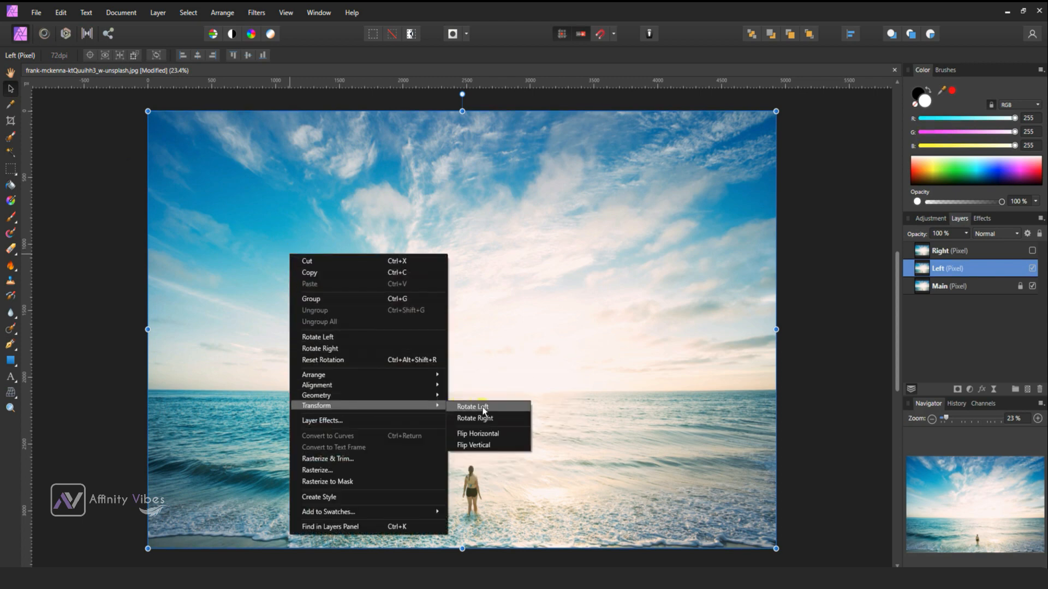
{"action": "mouse_move", "coordinate": [478, 434]}
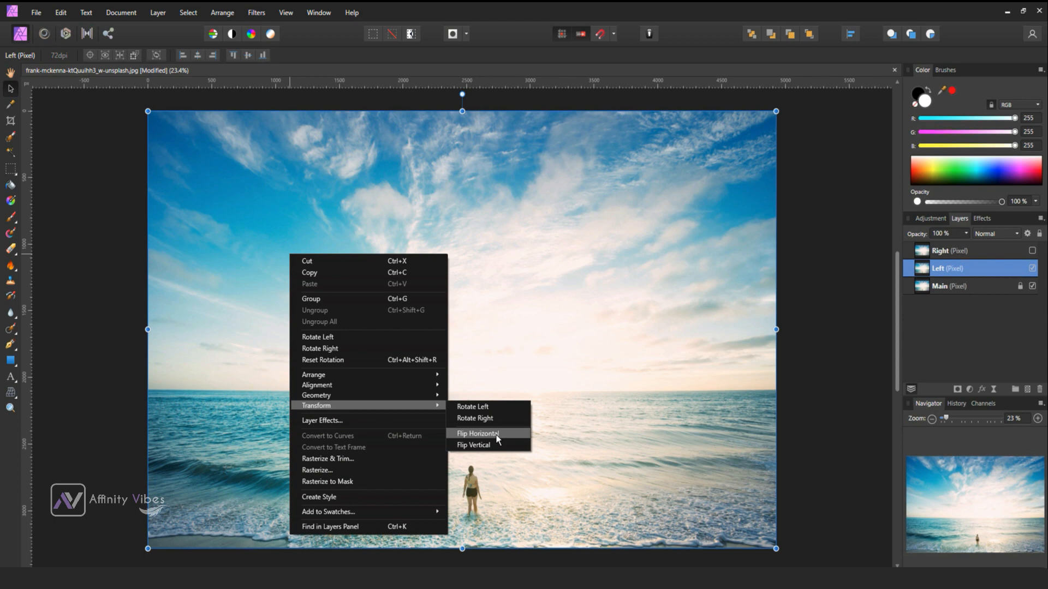
{"action": "left_click", "coordinate": [476, 434]}
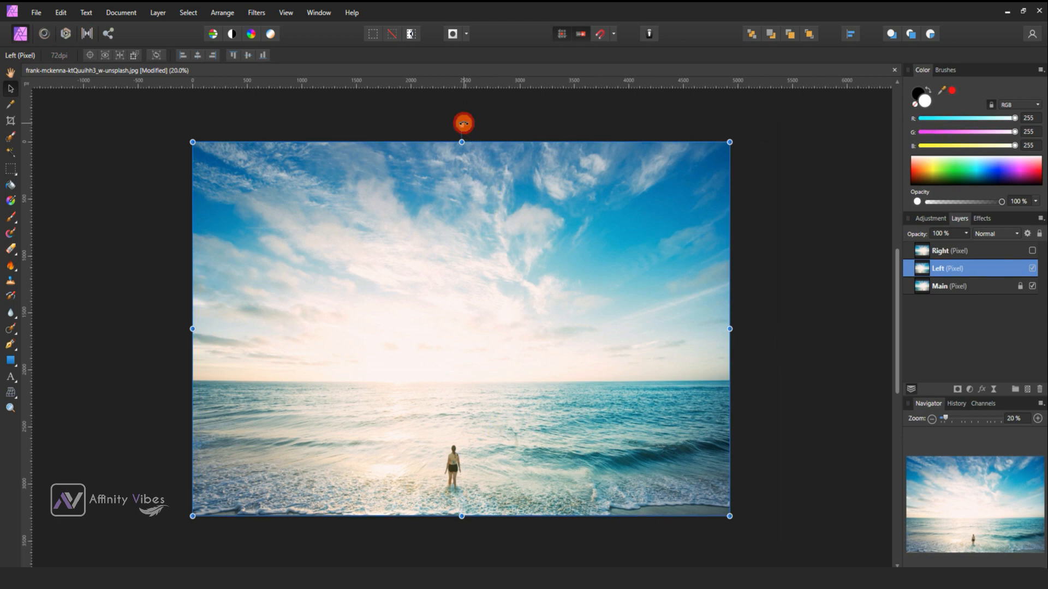
Rotate the Left copy 90° and align it with the photo's left edge.
{"action": "left_click_drag", "start_coordinate": [463, 123], "coordinate": [511, 130]}
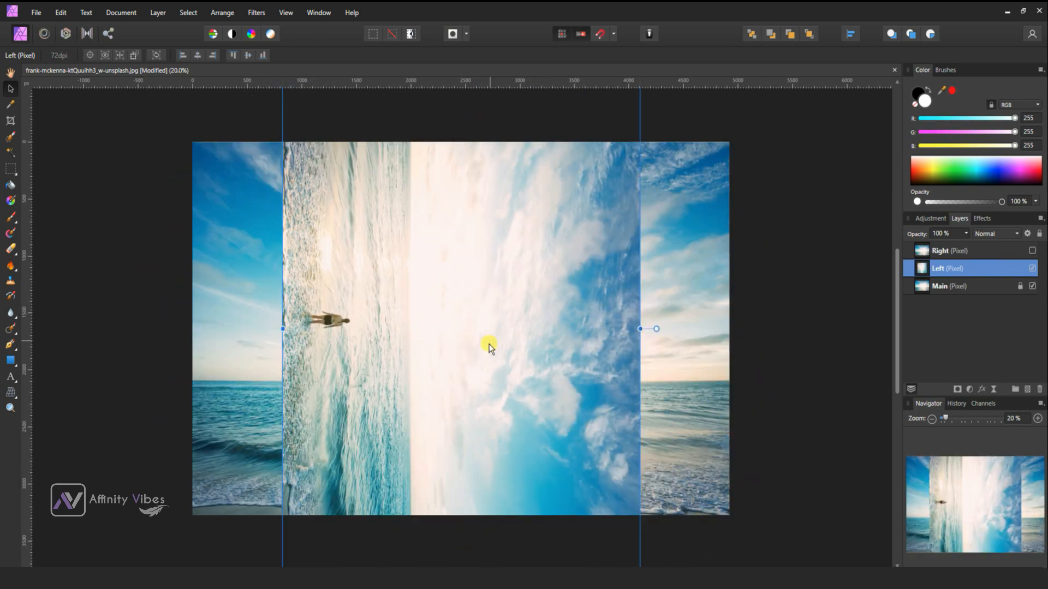
{"action": "left_click_drag", "start_coordinate": [488, 348], "coordinate": [456, 260]}
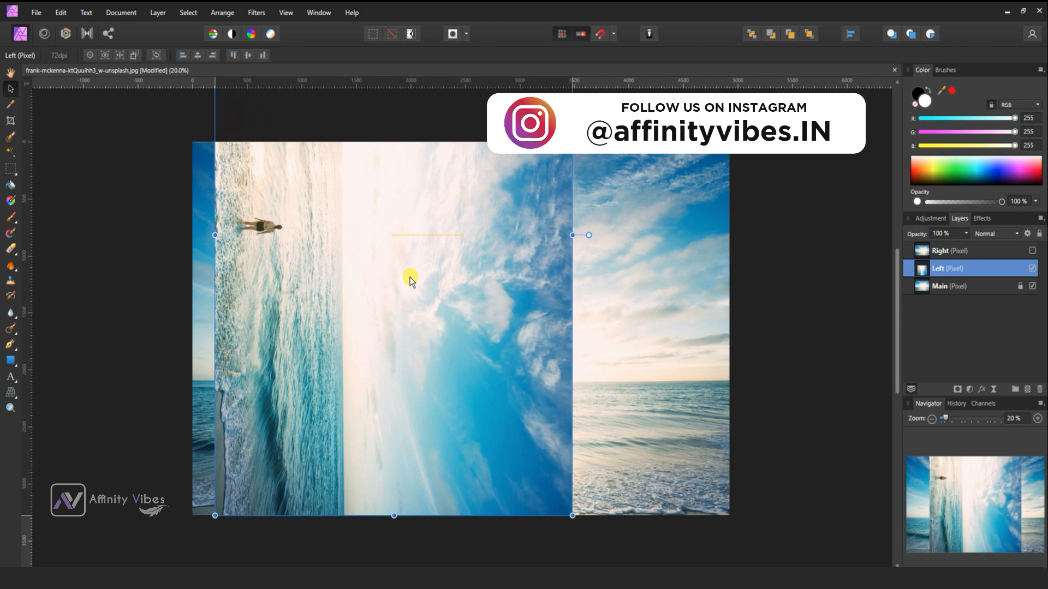
{"action": "left_click_drag", "start_coordinate": [409, 279], "coordinate": [391, 277]}
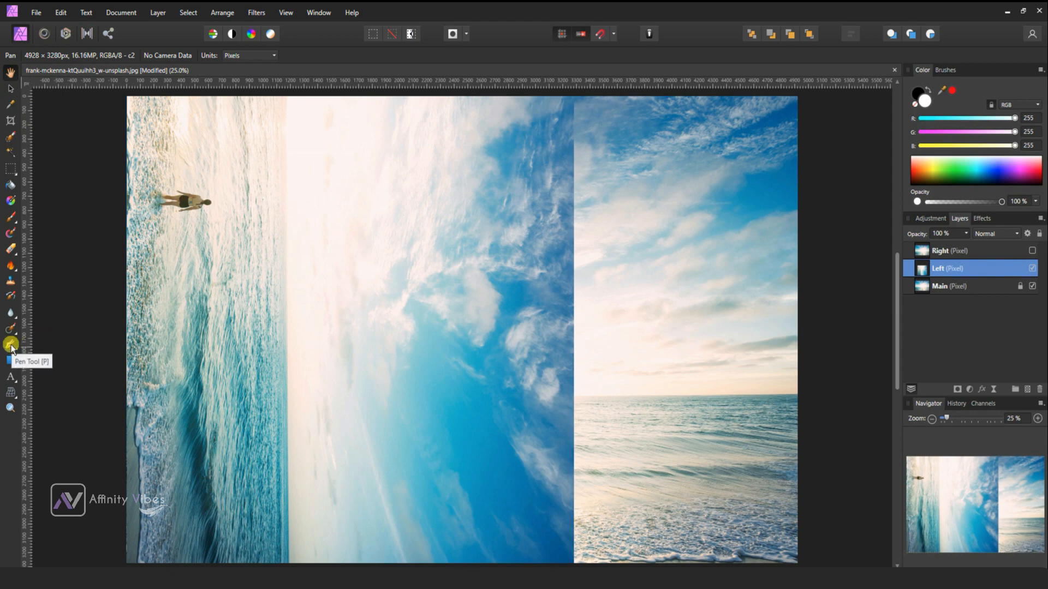
Draw a diagonal path with the Pen Tool and mask the Left copy to it.
{"action": "left_click", "coordinate": [11, 346]}
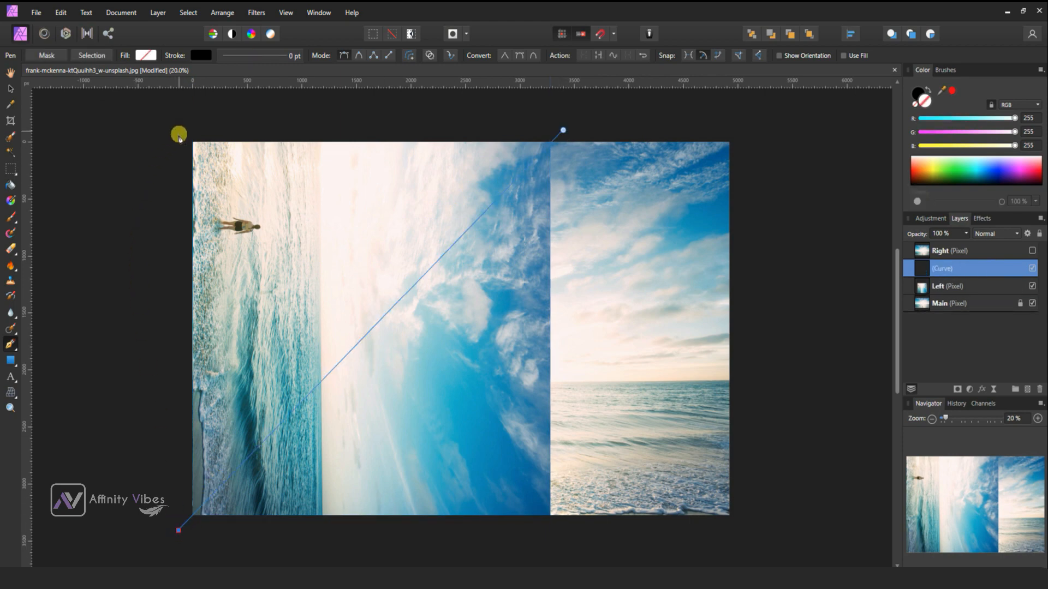
{"action": "left_click_drag", "start_coordinate": [178, 132], "coordinate": [554, 129]}
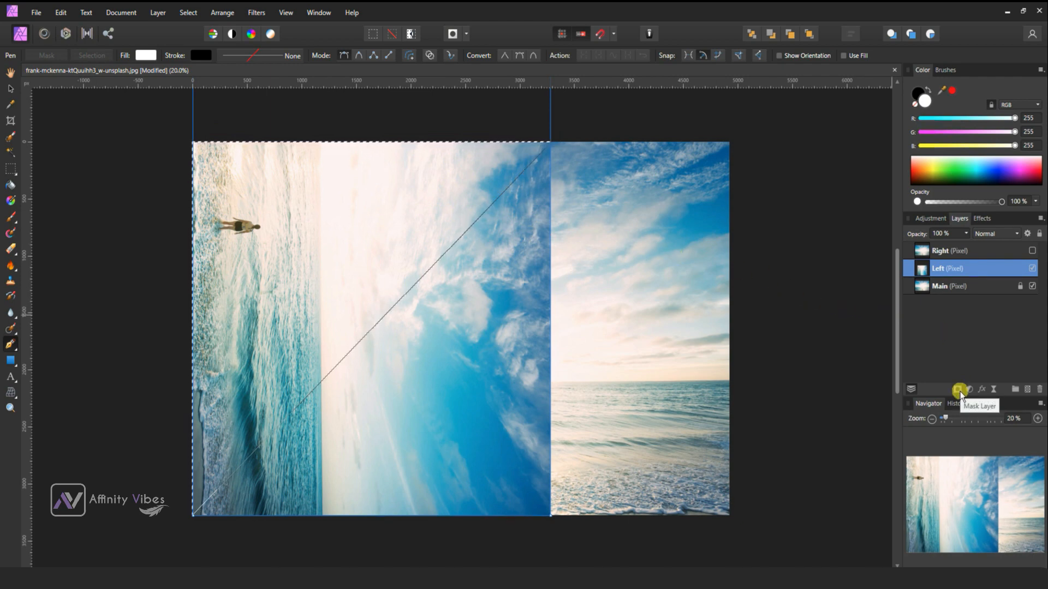
{"action": "left_click", "coordinate": [960, 389]}
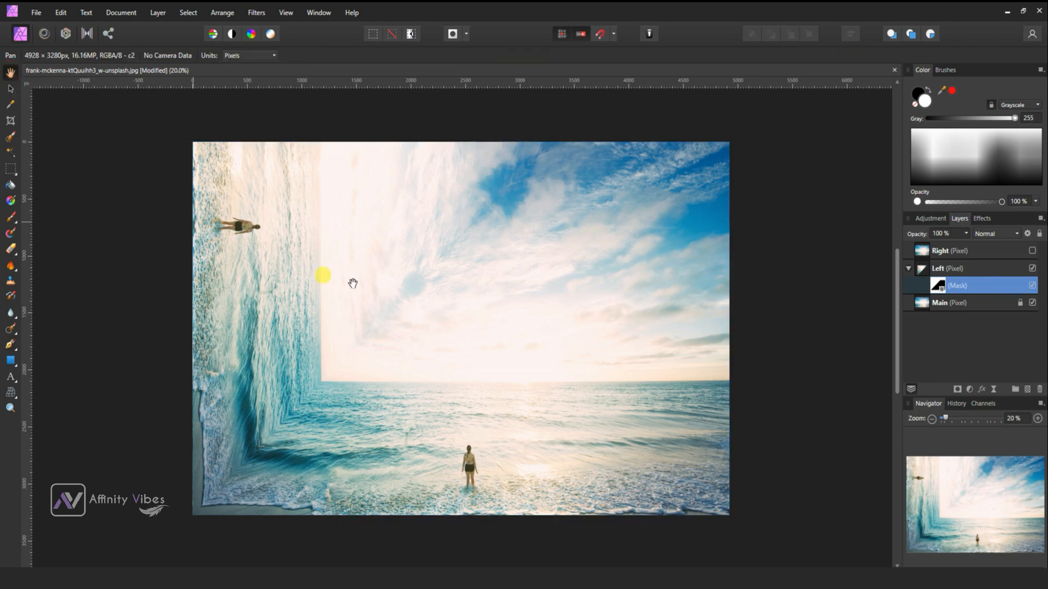
{"action": "left_click", "coordinate": [909, 269]}
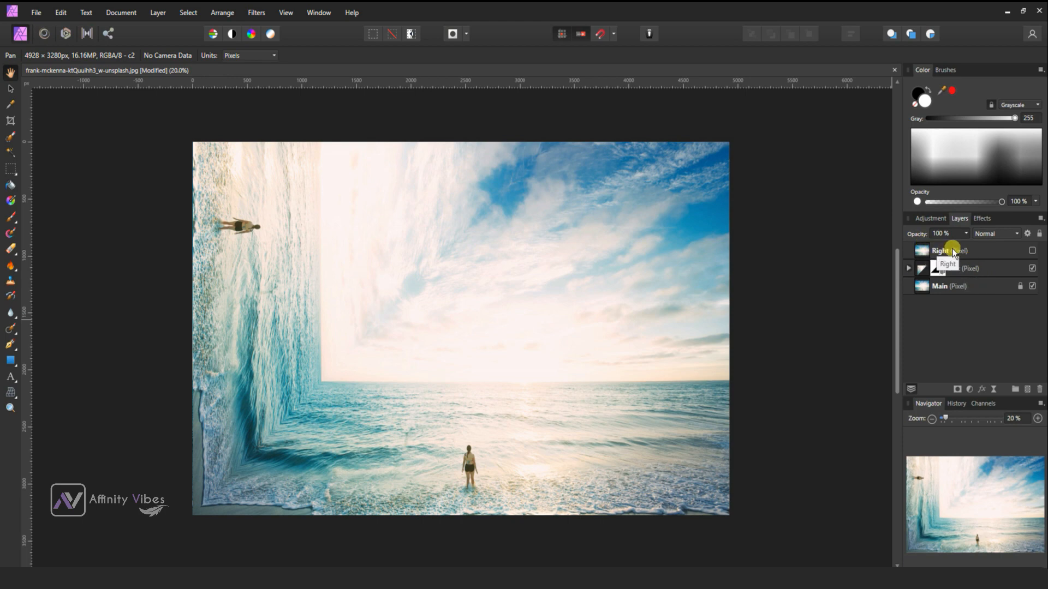
Select the Right copy and make it visible again.
{"action": "left_click", "coordinate": [942, 250]}
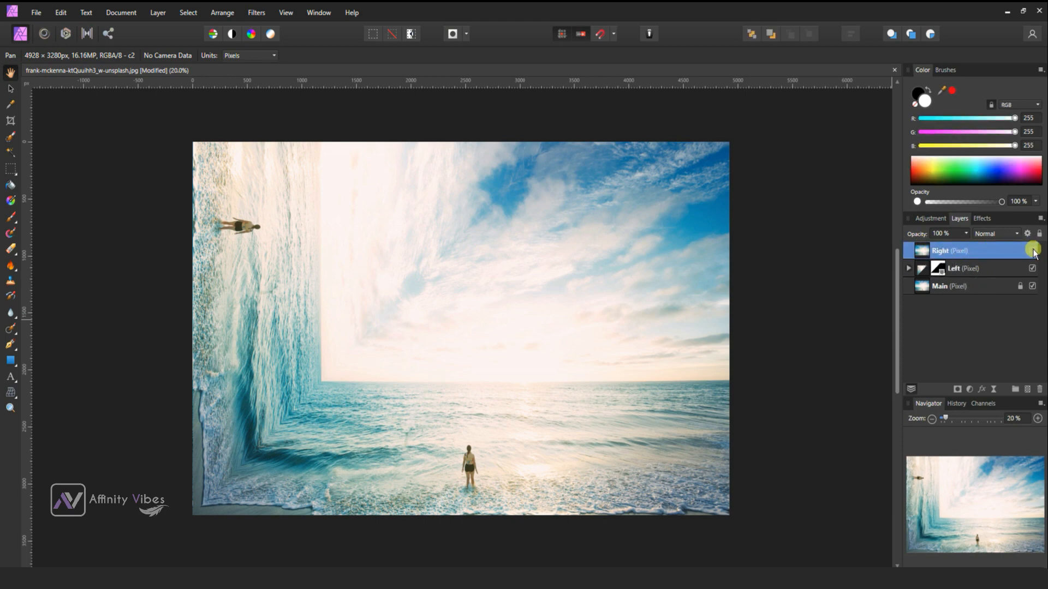
{"action": "left_click", "coordinate": [1033, 250]}
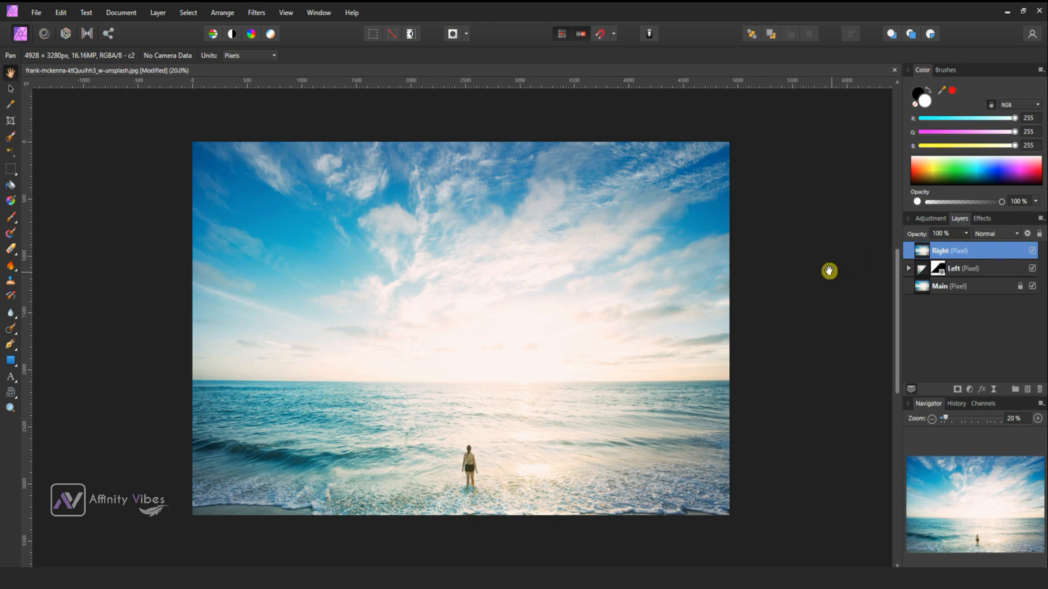
{"action": "mouse_move", "coordinate": [10, 85]}
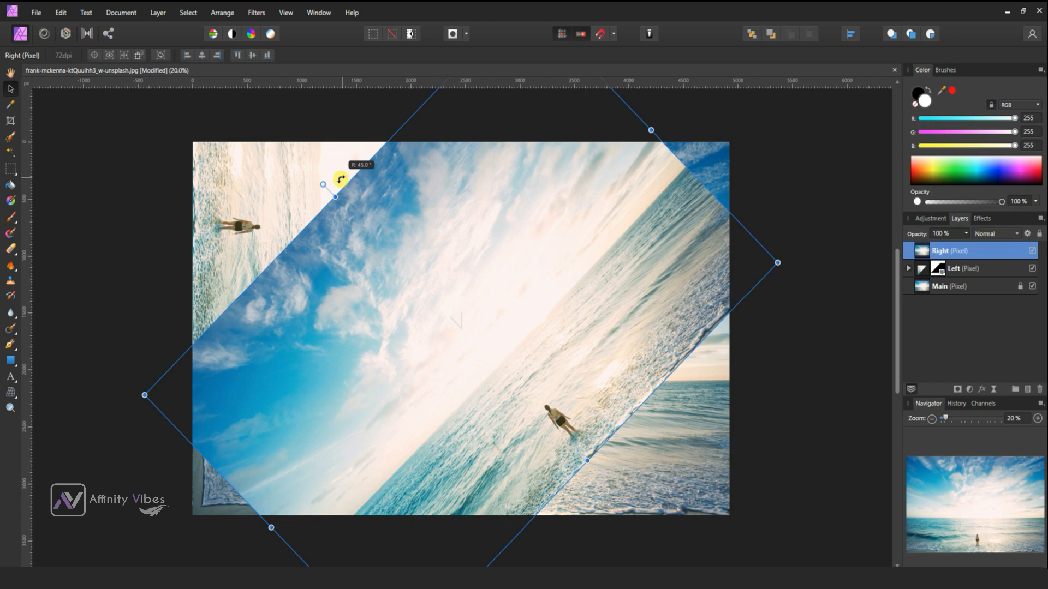
Rotate the Right copy a quarter turn toward the right side of the photo.
{"action": "left_click_drag", "start_coordinate": [340, 178], "coordinate": [296, 290]}
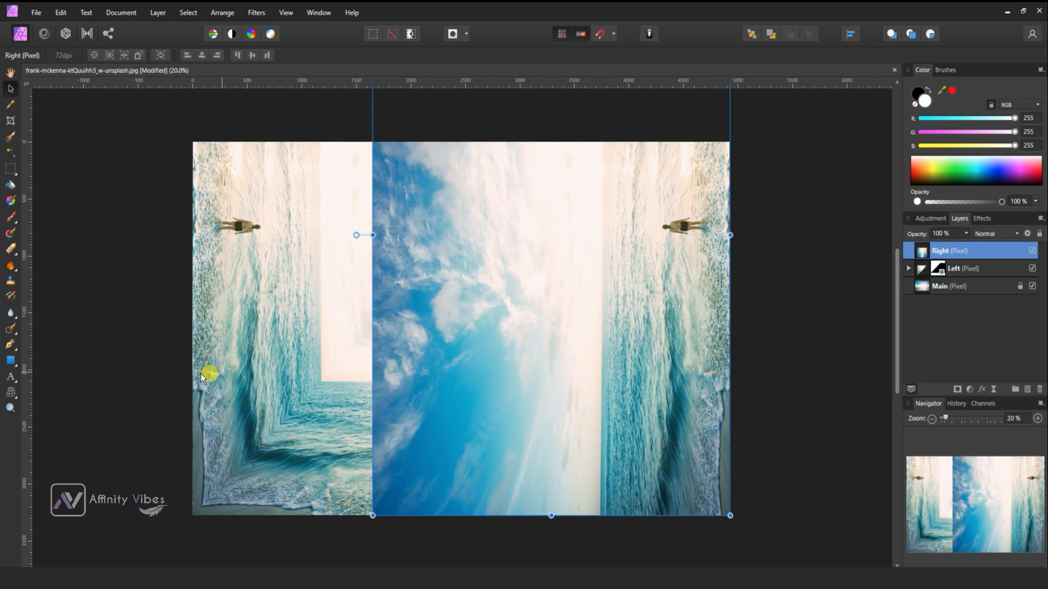
{"action": "mouse_move", "coordinate": [11, 343]}
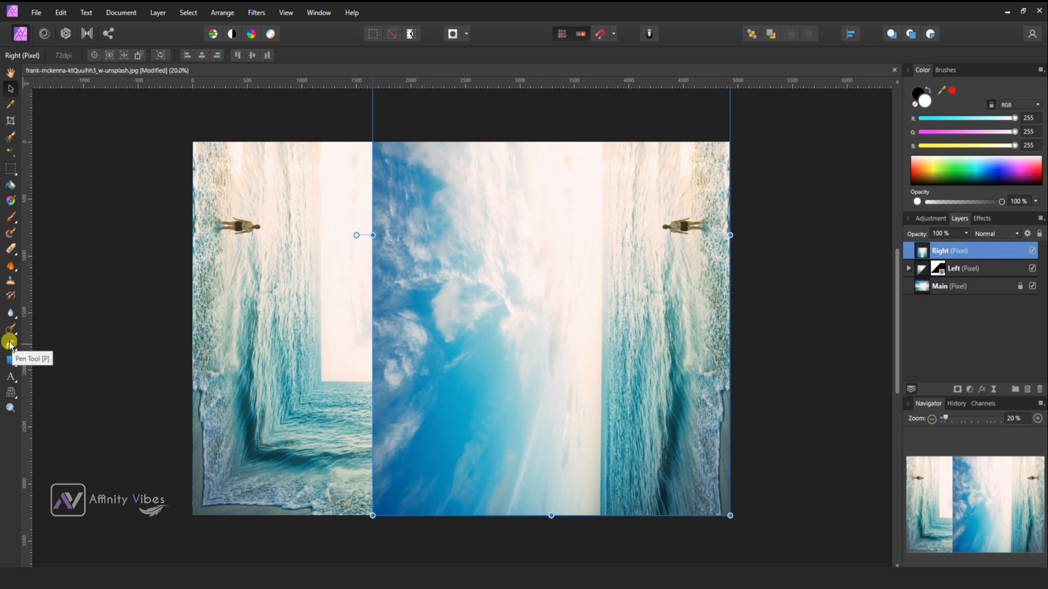
Draw a diagonal triangle with the Pen Tool and mask the Right layer to it.
{"action": "left_click", "coordinate": [11, 345]}
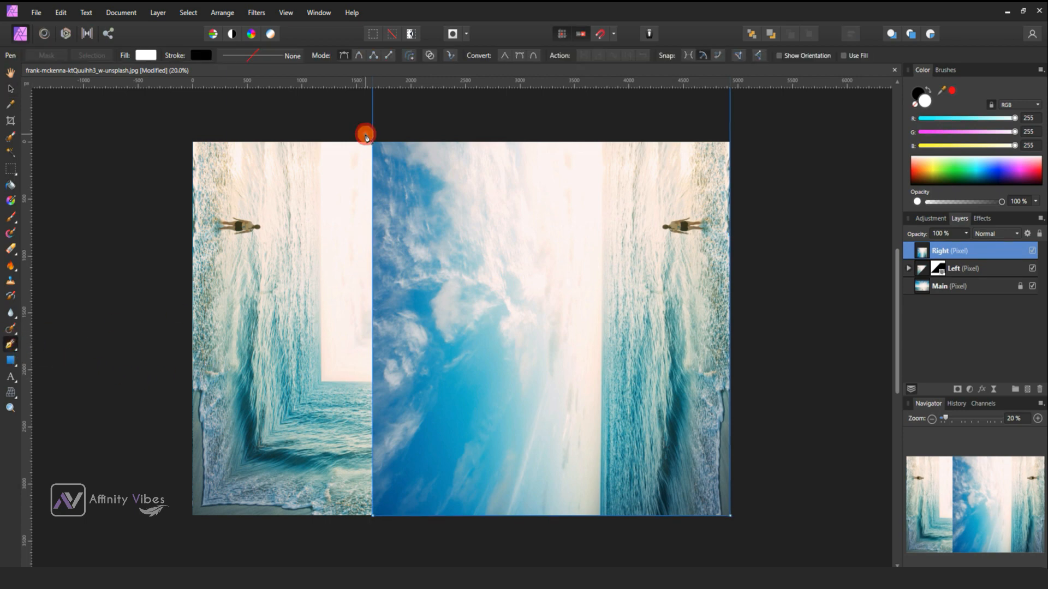
{"action": "left_click_drag", "start_coordinate": [364, 134], "coordinate": [749, 526]}
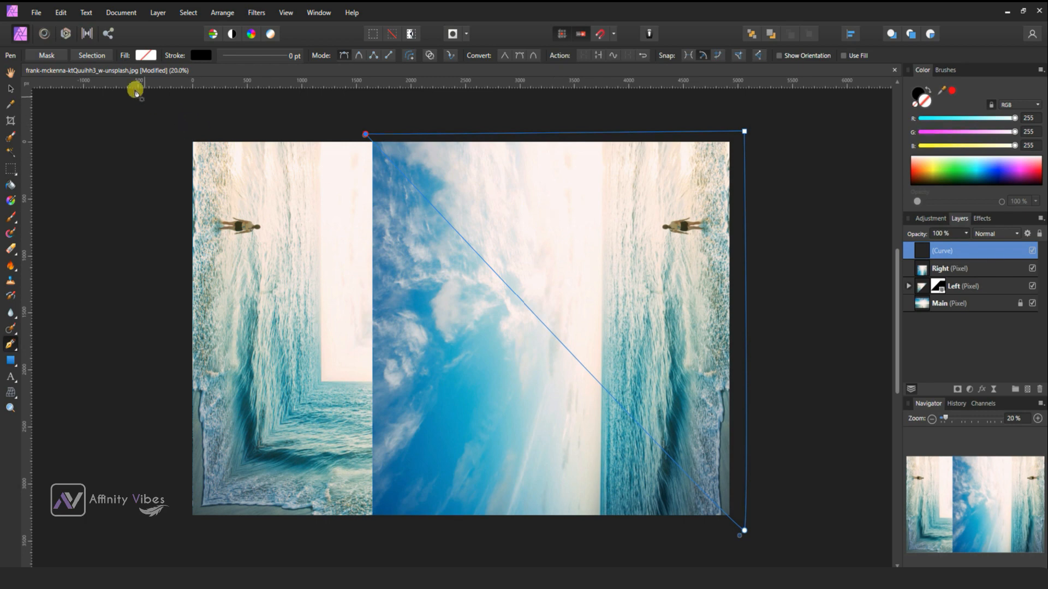
{"action": "mouse_move", "coordinate": [91, 54]}
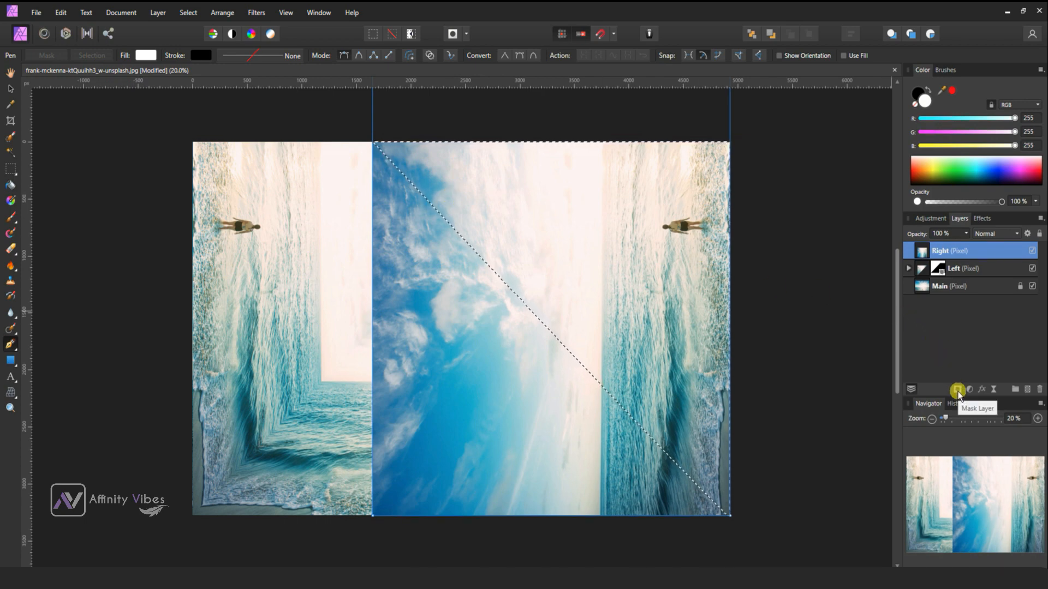
{"action": "left_click", "coordinate": [958, 390]}
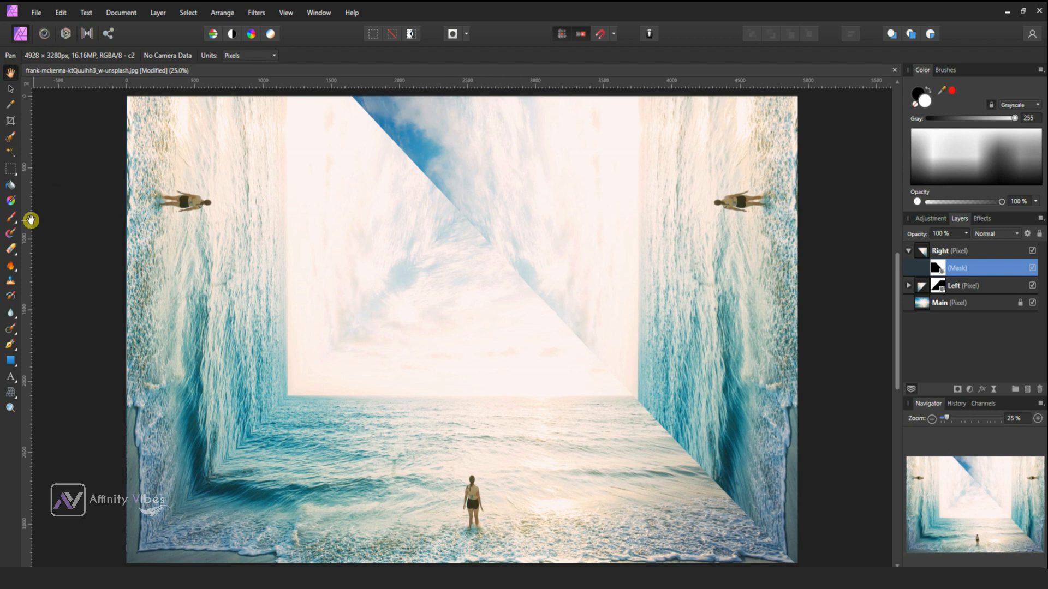
Paint the Right layer's mask with a soft brush to blend its diagonal edge into the sky.
{"action": "left_click", "coordinate": [11, 217]}
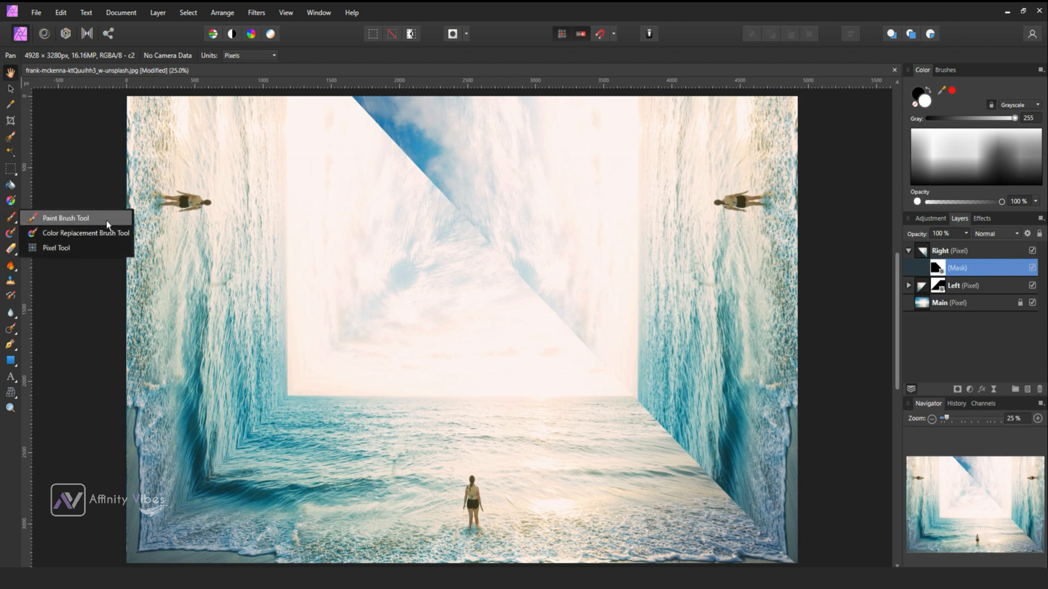
{"action": "left_click", "coordinate": [64, 219]}
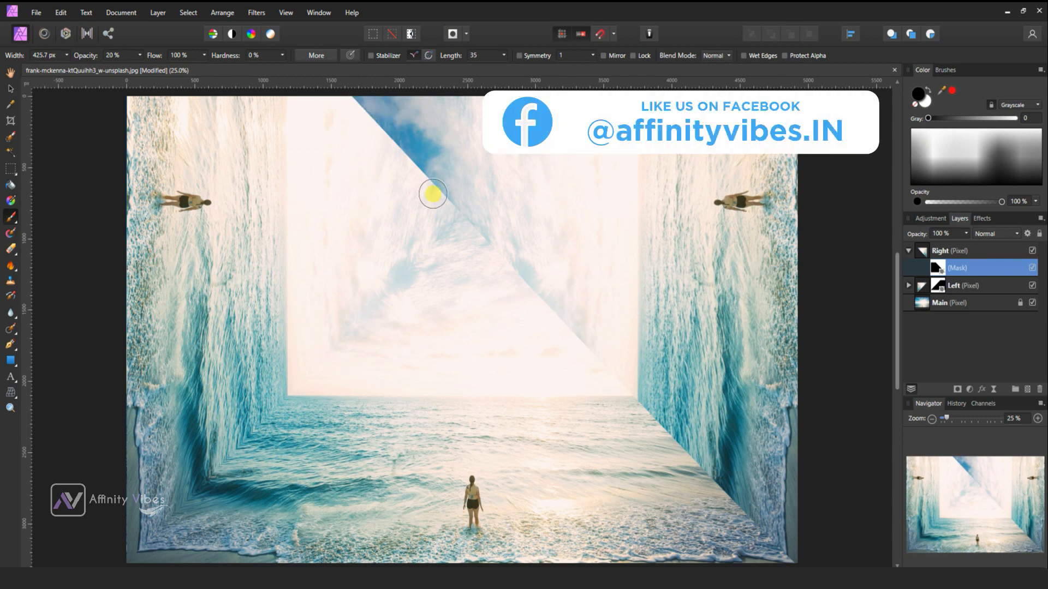
{"action": "left_click_drag", "start_coordinate": [433, 194], "coordinate": [368, 108]}
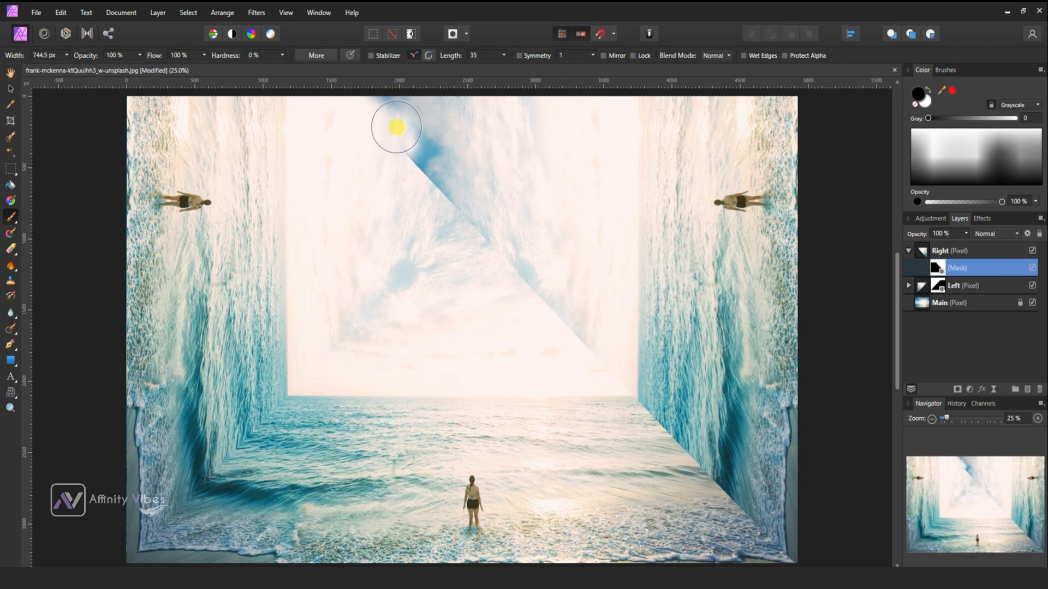
{"action": "left_click_drag", "start_coordinate": [395, 127], "coordinate": [547, 299]}
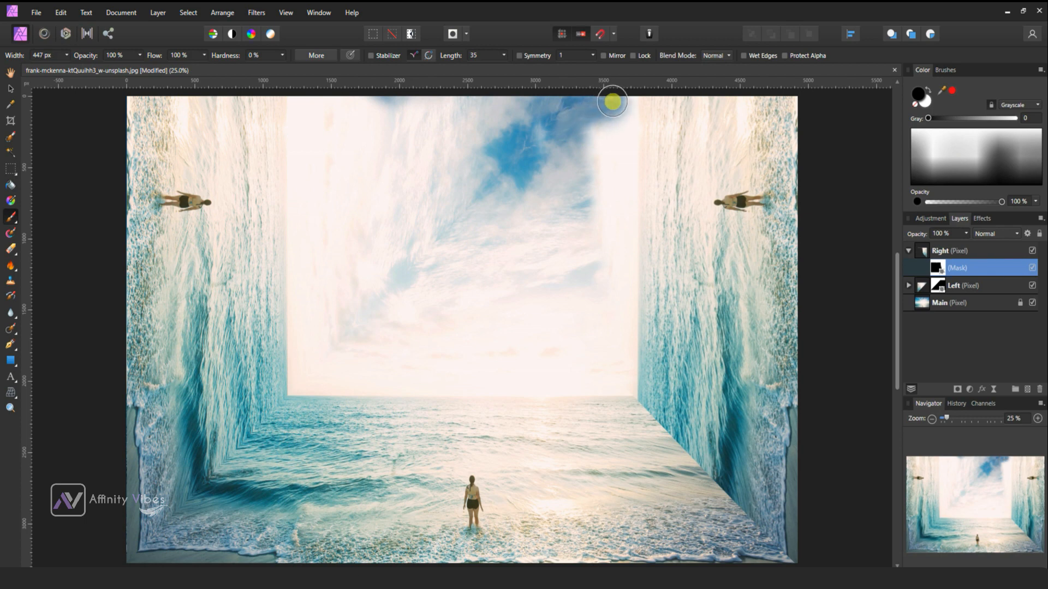
{"action": "left_click_drag", "start_coordinate": [611, 102], "coordinate": [629, 139]}
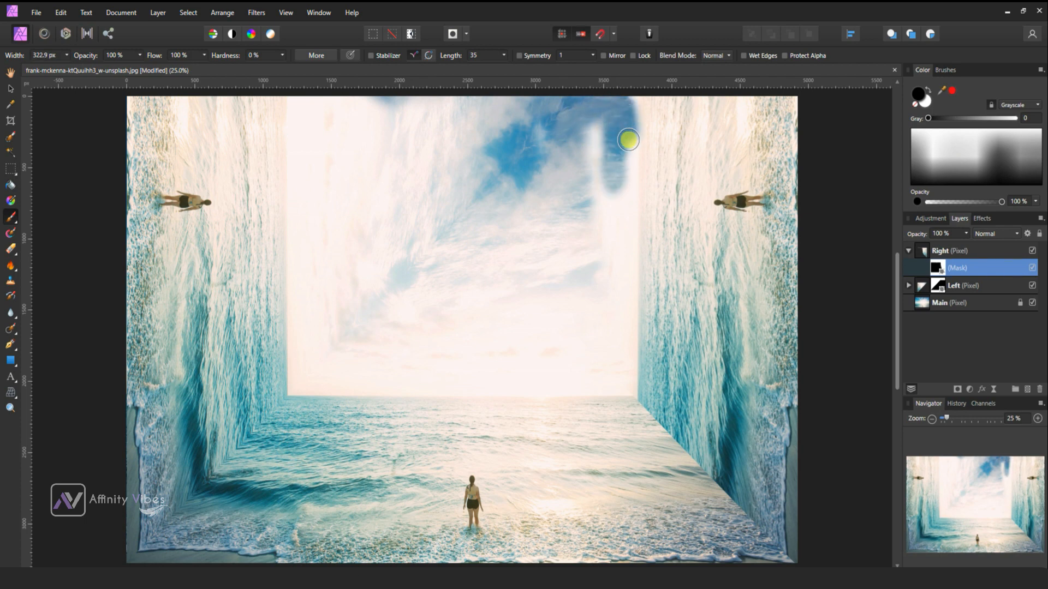
{"action": "left_click_drag", "start_coordinate": [628, 140], "coordinate": [633, 244]}
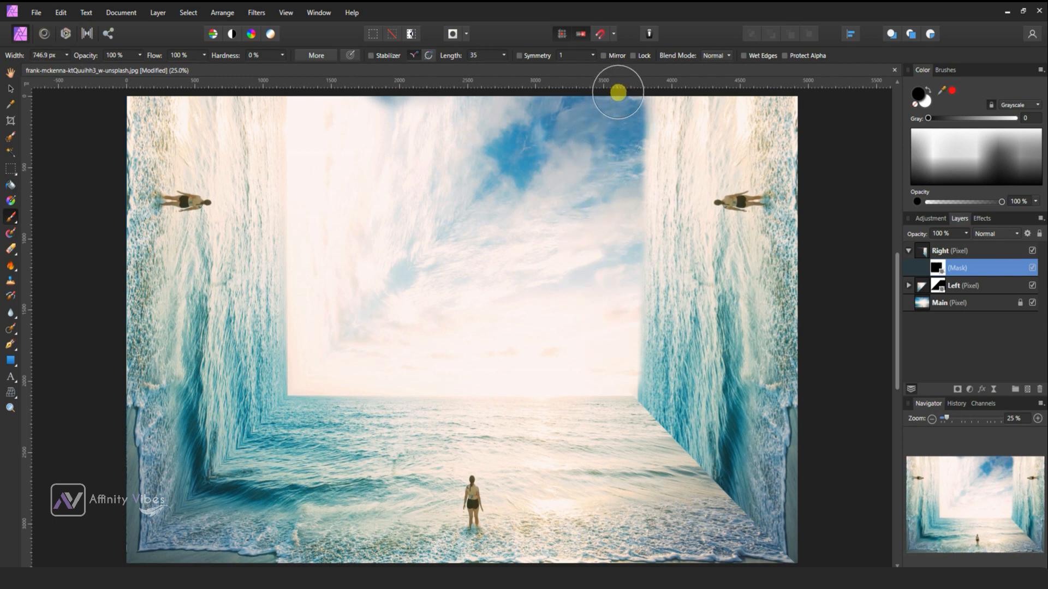
{"action": "mouse_move", "coordinate": [520, 202]}
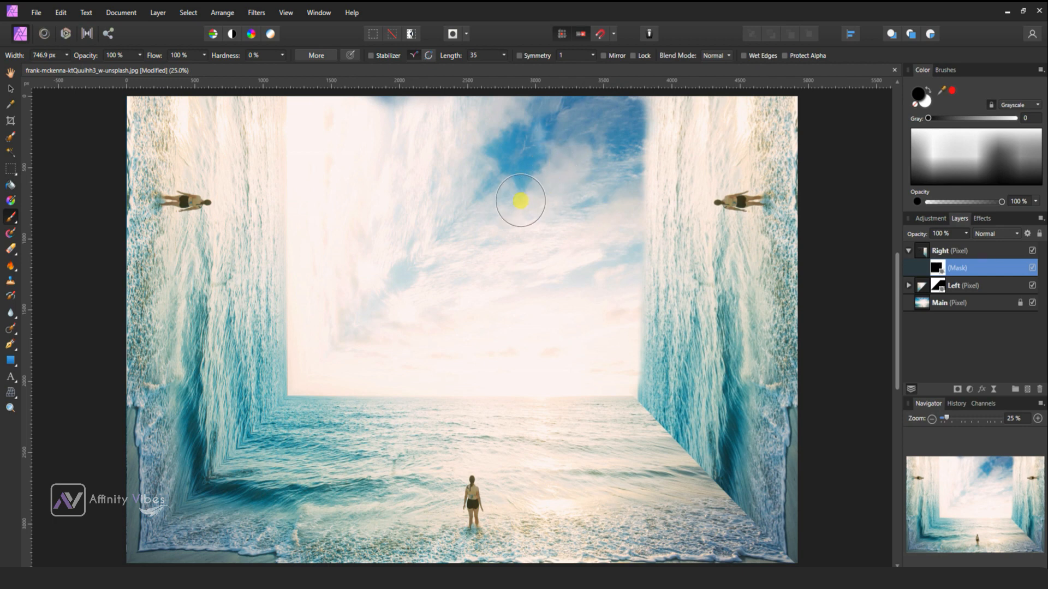
{"action": "mouse_move", "coordinate": [918, 261]}
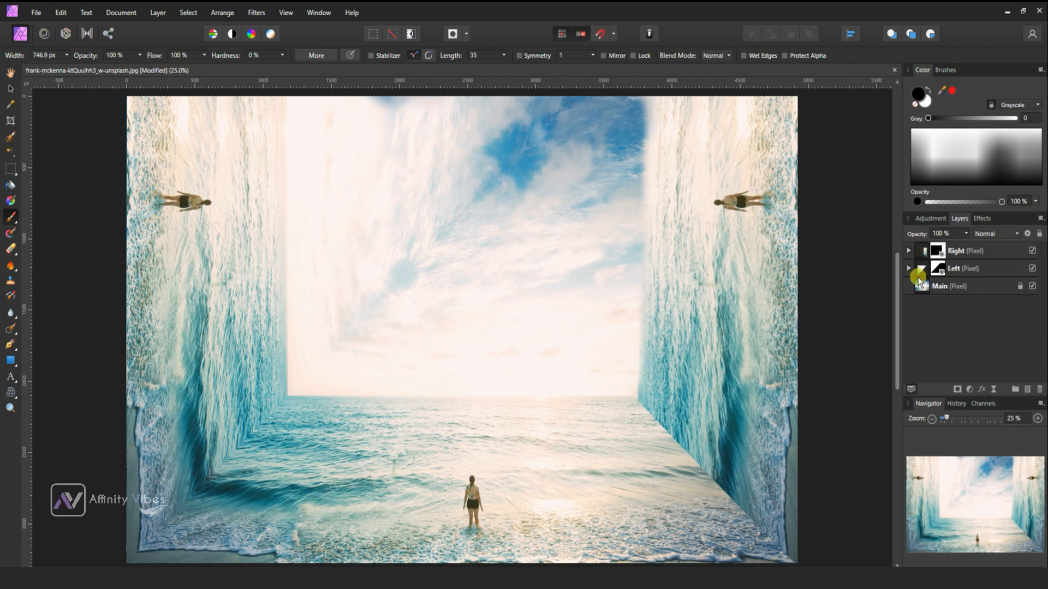
Select the Left layer's mask and paint to reveal sky over the left ceiling.
{"action": "left_click", "coordinate": [956, 269]}
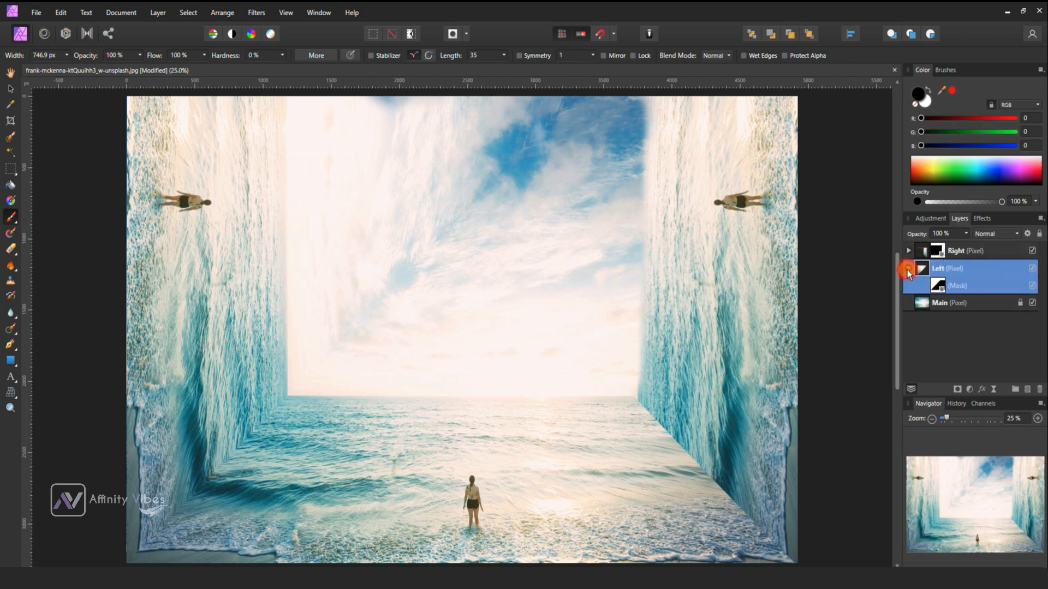
{"action": "left_click", "coordinate": [938, 285]}
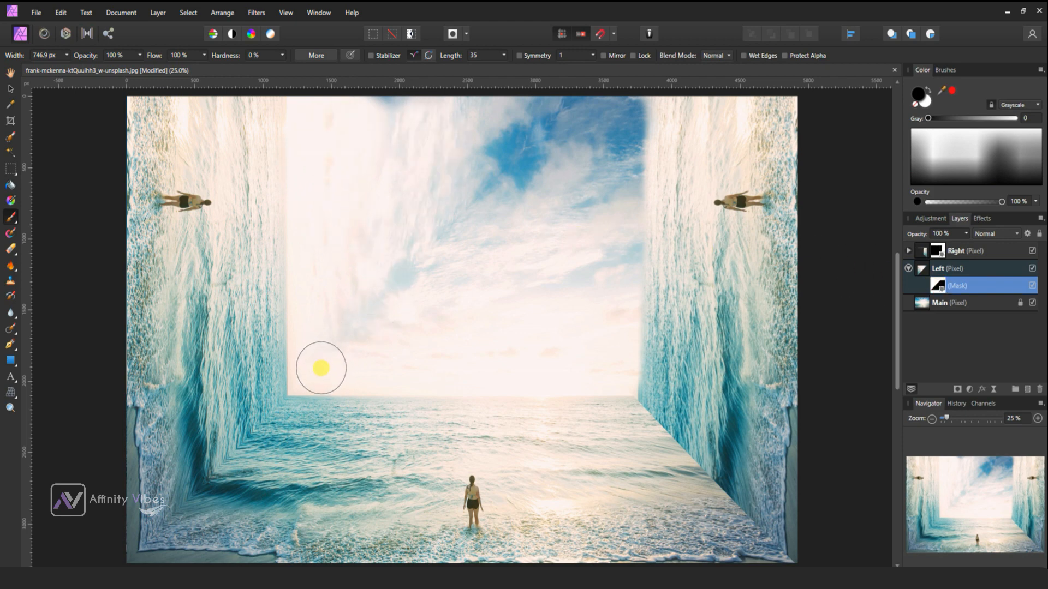
{"action": "left_click_drag", "start_coordinate": [321, 368], "coordinate": [419, 118]}
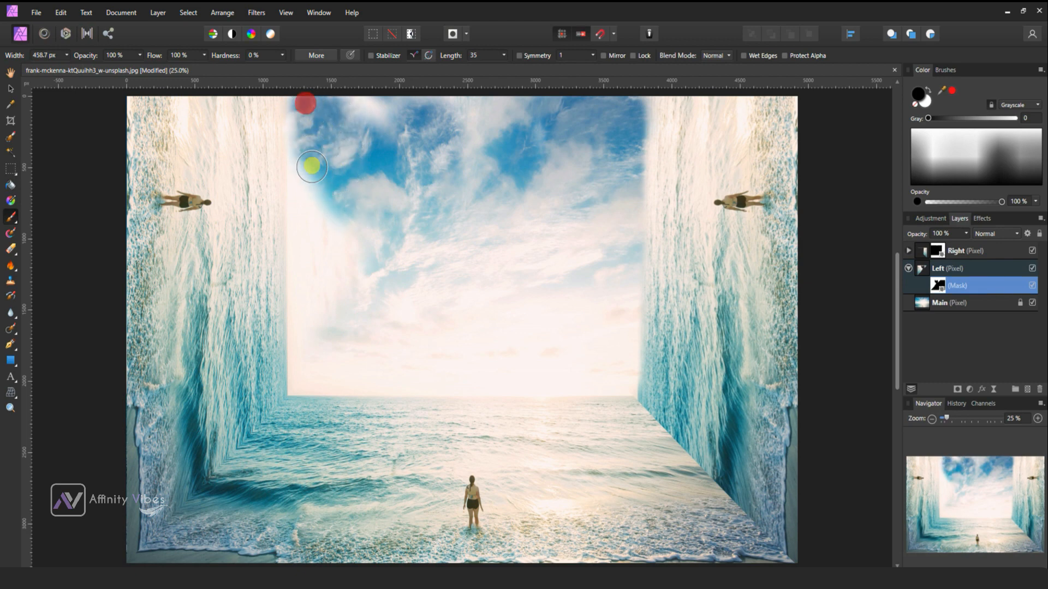
{"action": "left_click_drag", "start_coordinate": [311, 167], "coordinate": [305, 347]}
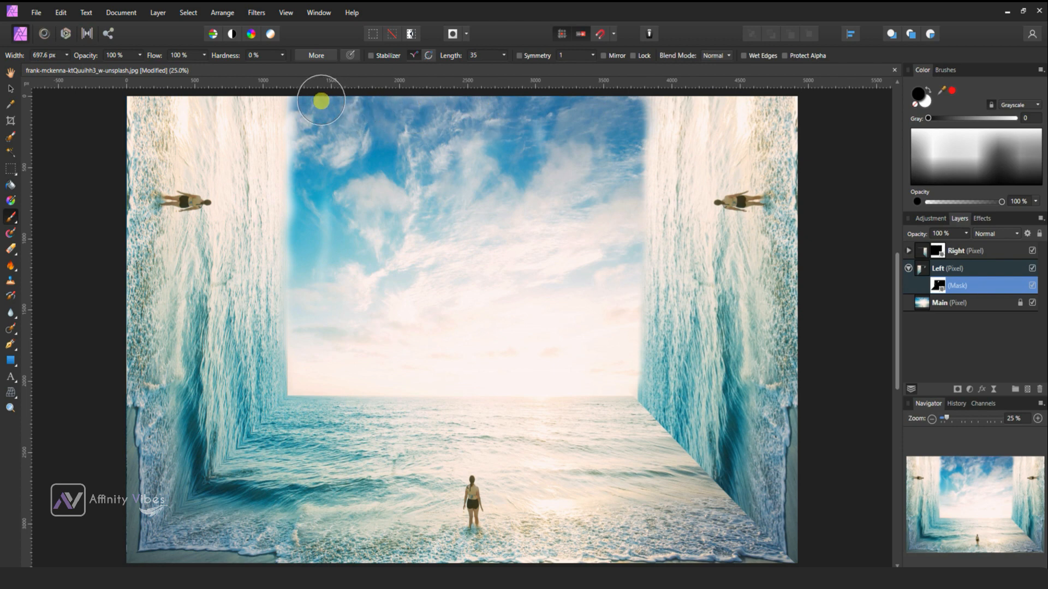
{"action": "mouse_move", "coordinate": [558, 368]}
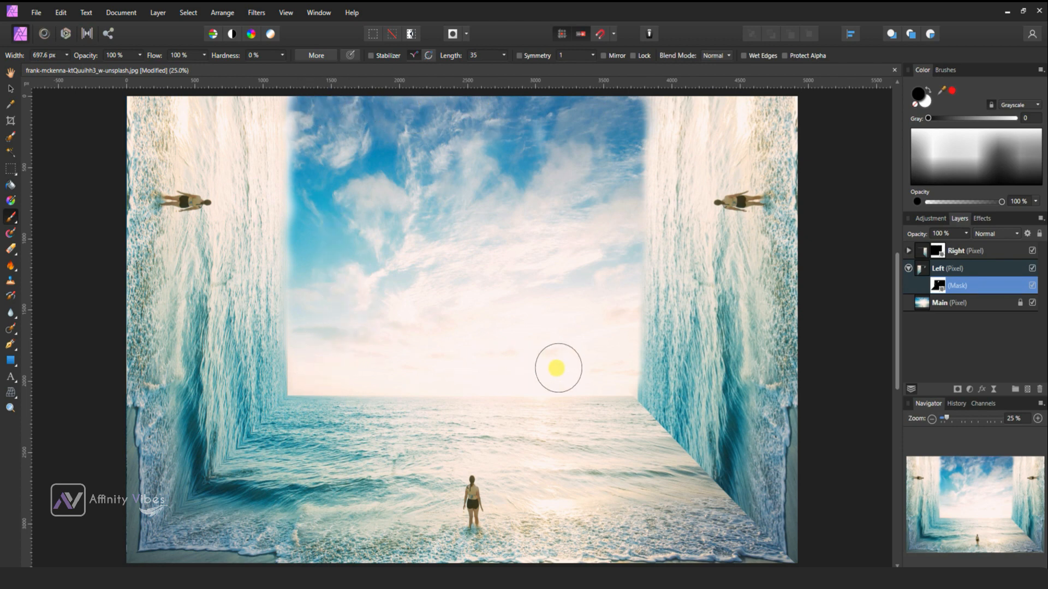
{"action": "mouse_move", "coordinate": [343, 221]}
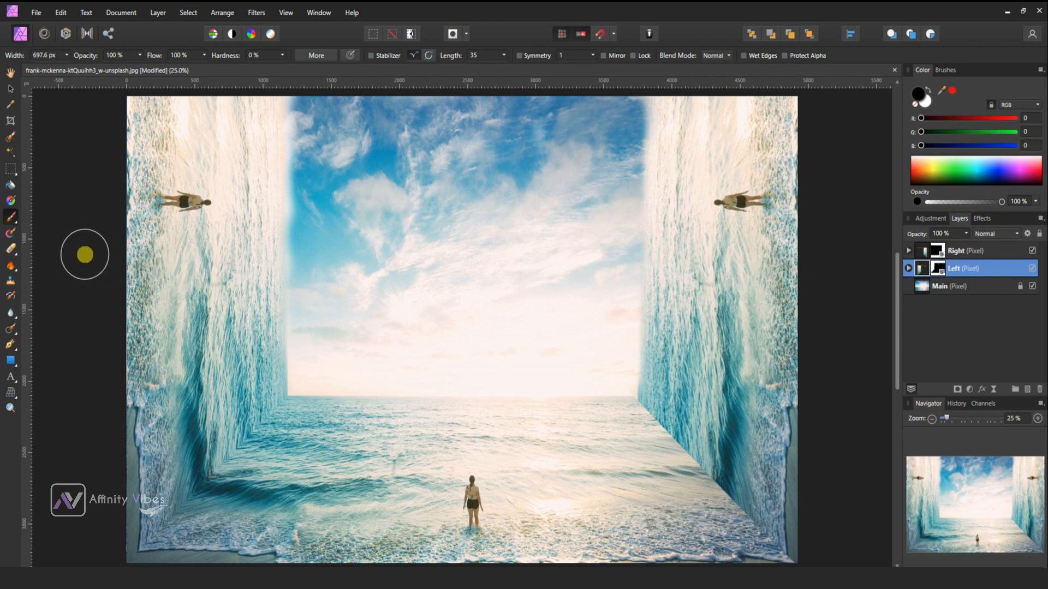
Erase the upside-down figure on the left wall with the Inpainting Brush.
{"action": "left_click", "coordinate": [11, 329]}
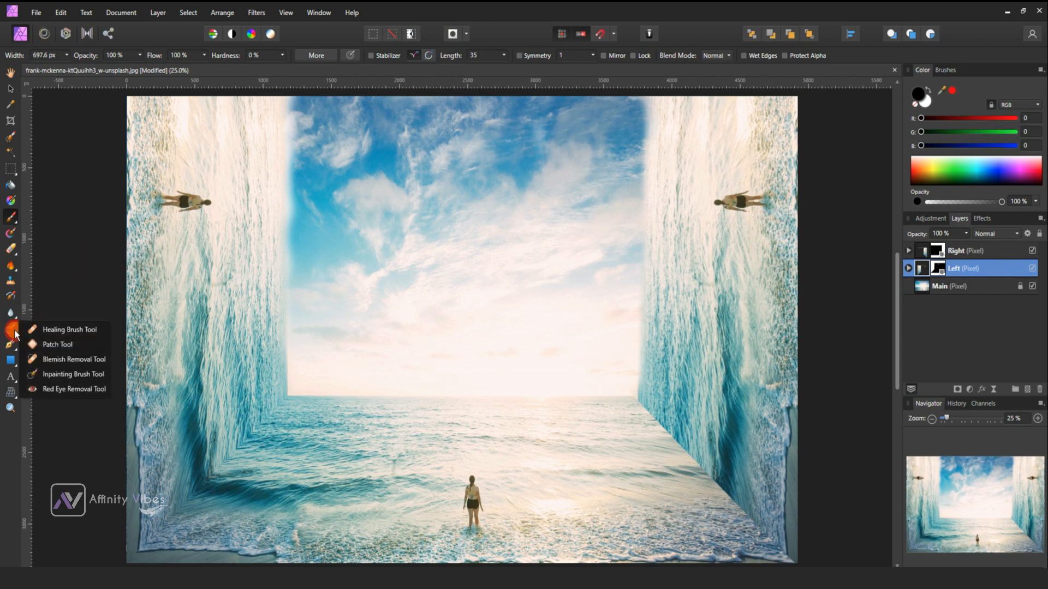
{"action": "mouse_move", "coordinate": [73, 375]}
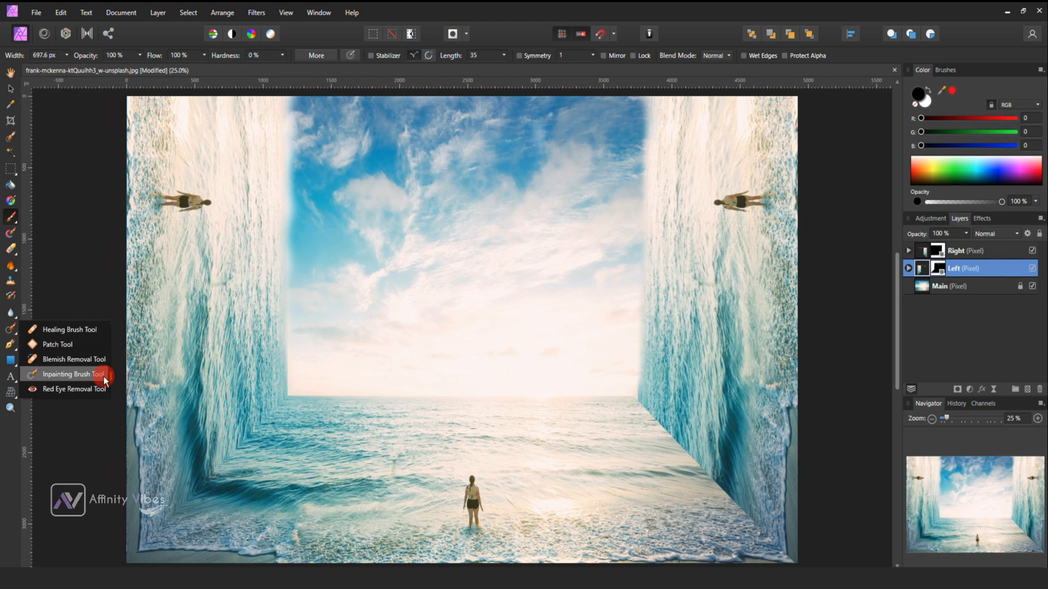
{"action": "left_click", "coordinate": [73, 374]}
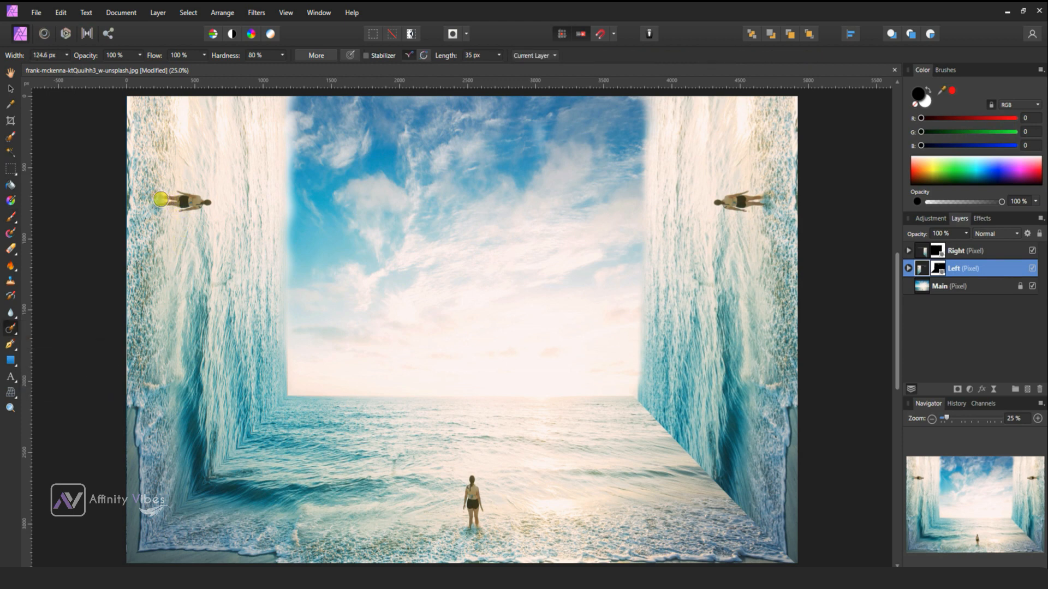
{"action": "left_click_drag", "start_coordinate": [163, 198], "coordinate": [209, 207]}
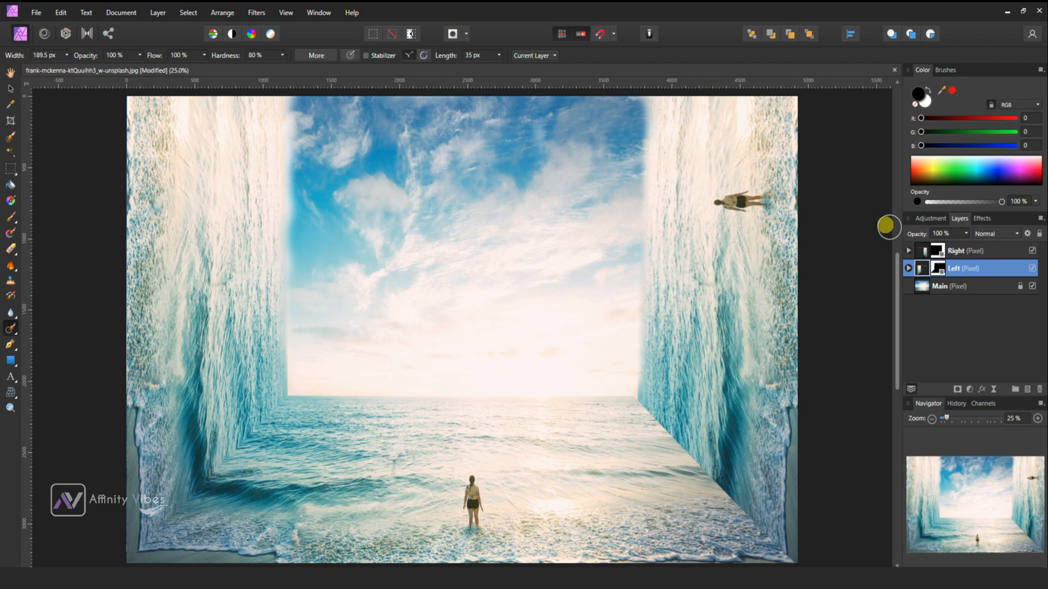
Switch to the Right layer and erase the upside-down figure on the right wall.
{"action": "left_click", "coordinate": [956, 252]}
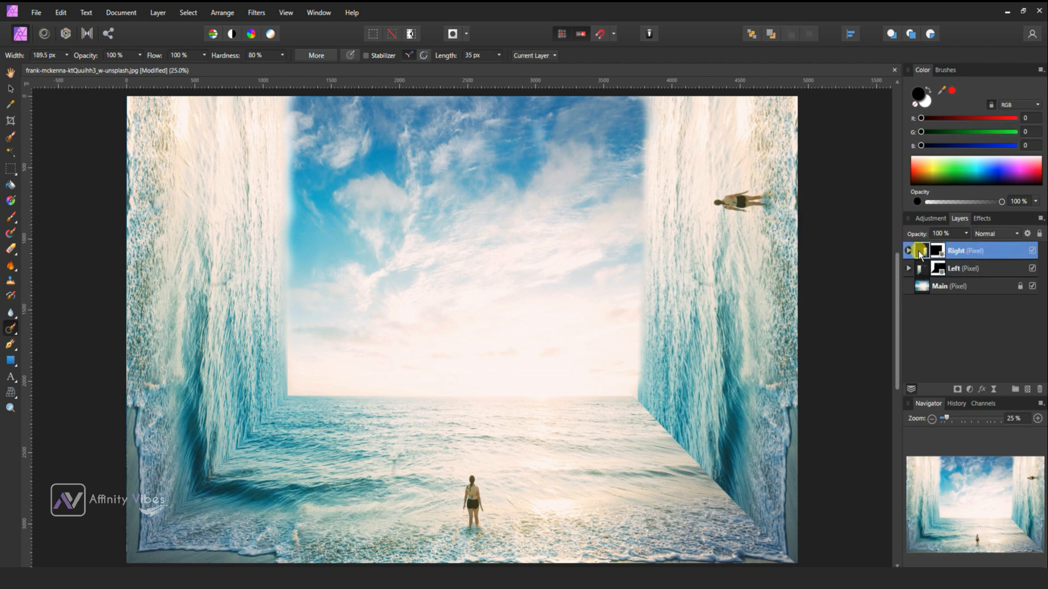
{"action": "left_click", "coordinate": [936, 250]}
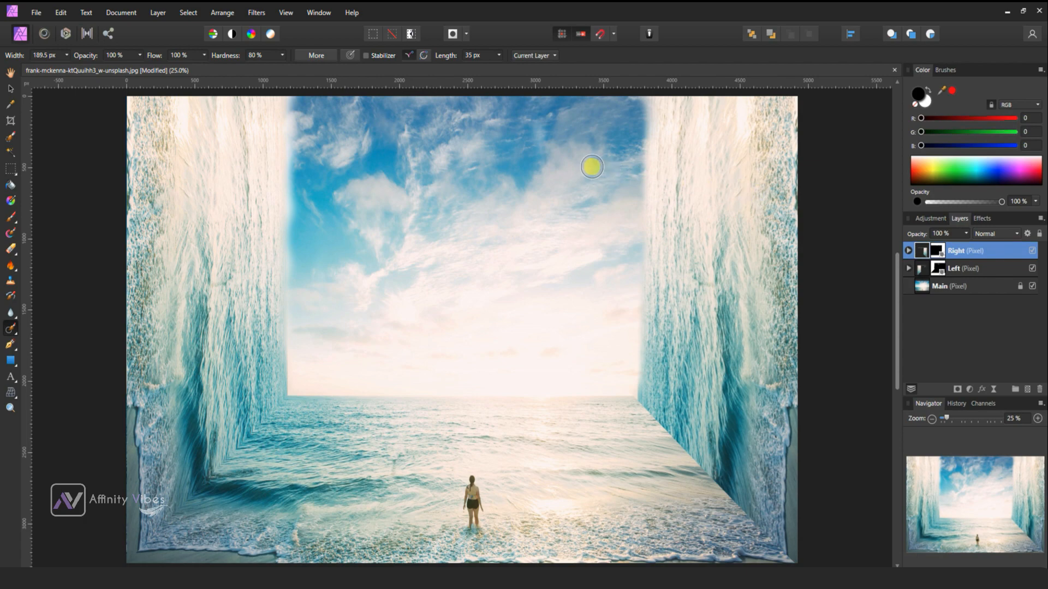
{"action": "scroll", "scroll_direction": "down", "scroll_amount": 3}
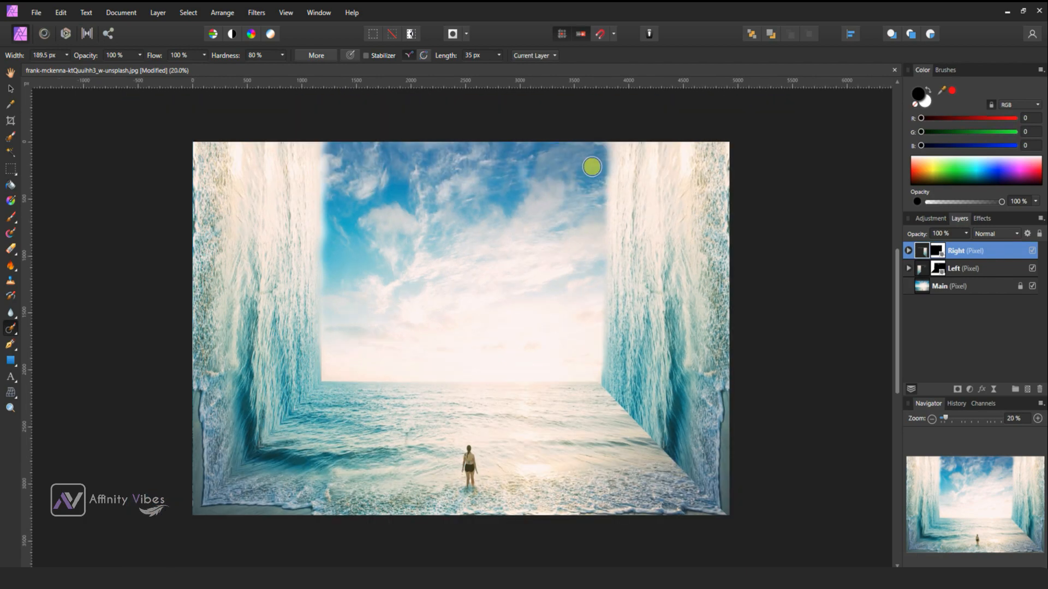
{"action": "mouse_move", "coordinate": [772, 348]}
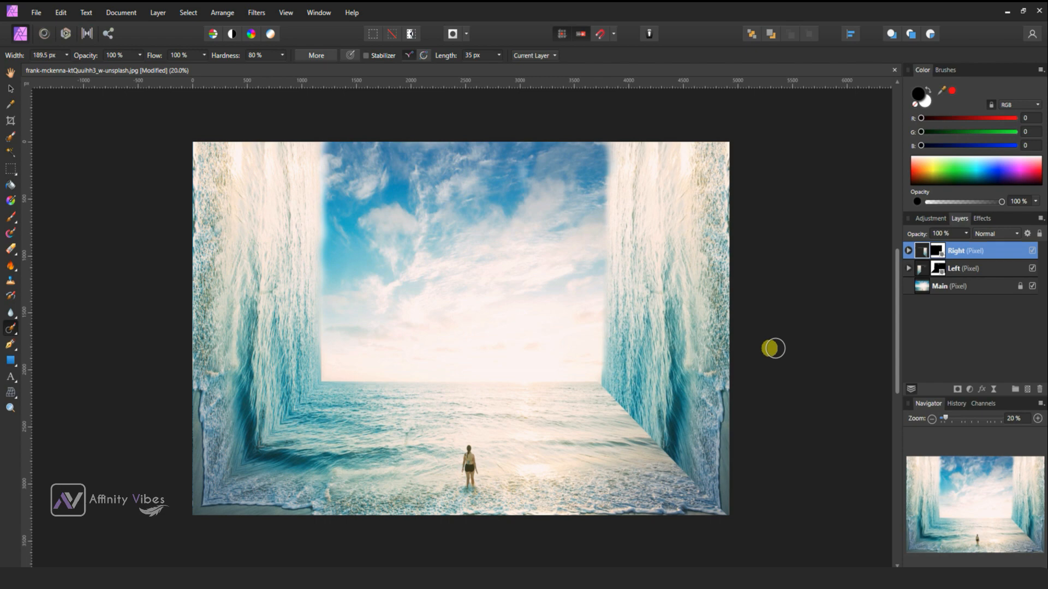
Select the Right, Left and Main layers and group them with Ctrl+G.
{"action": "left_click", "coordinate": [963, 286]}
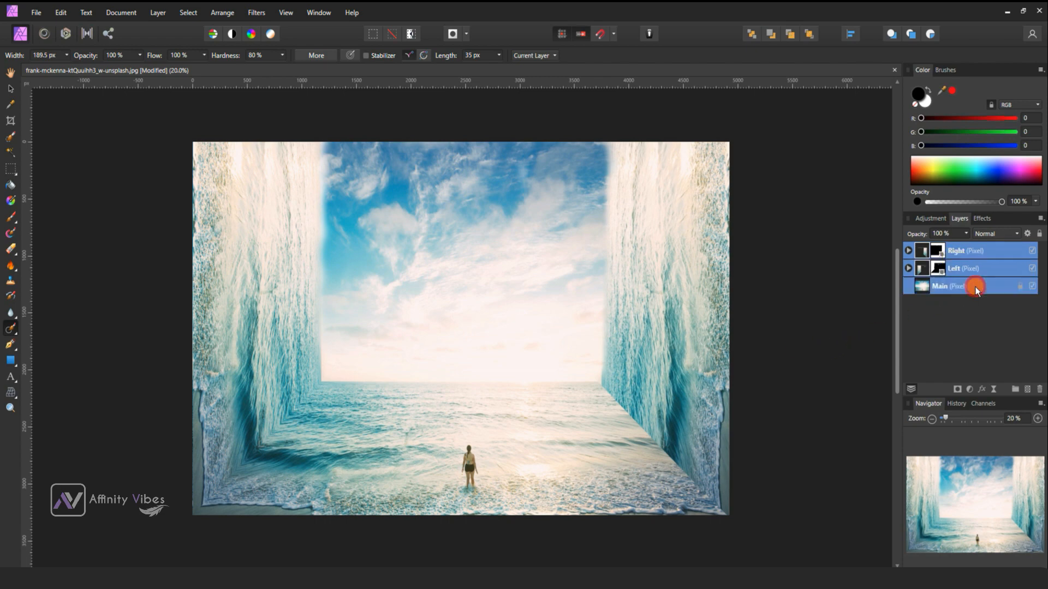
{"action": "right_click", "coordinate": [957, 251]}
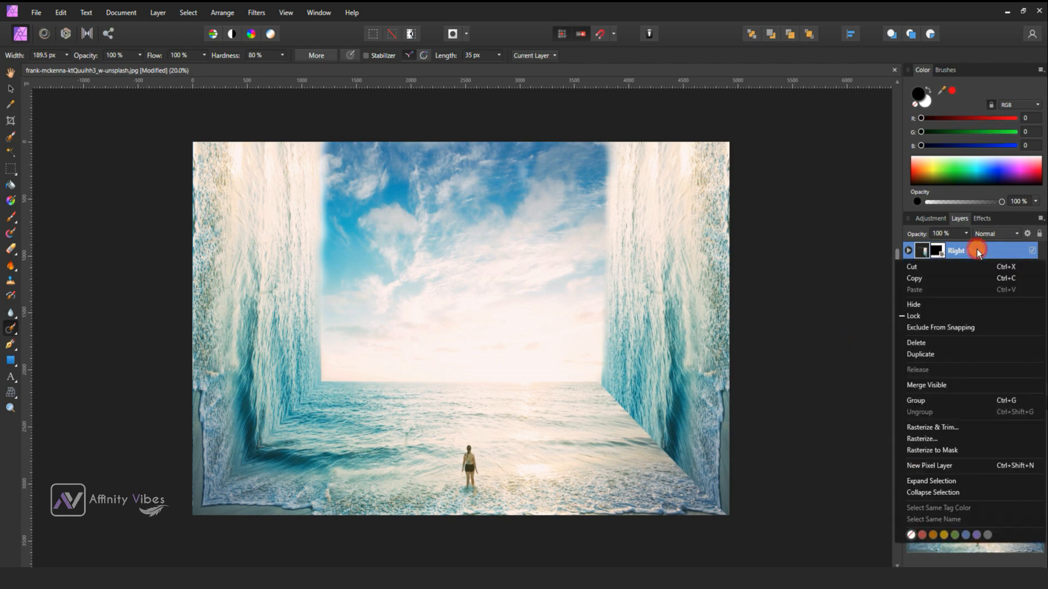
{"action": "mouse_move", "coordinate": [968, 394]}
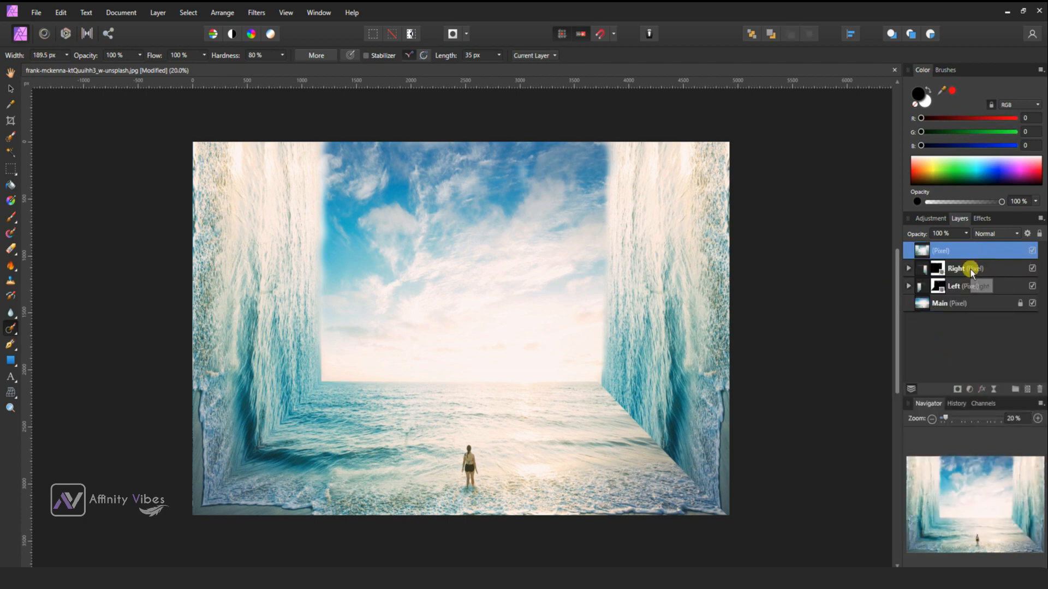
{"action": "left_click", "coordinate": [962, 302]}
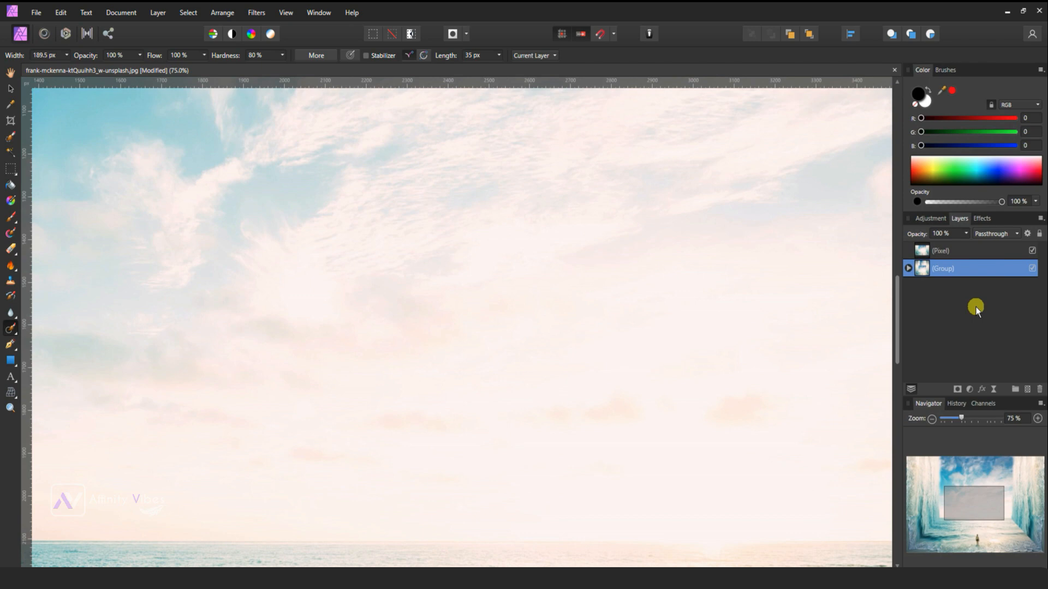
Zoom in on the right wall's edge and start touching up the sky on the pixel layer.
{"action": "scroll", "scroll_direction": "right", "scroll_amount": 3}
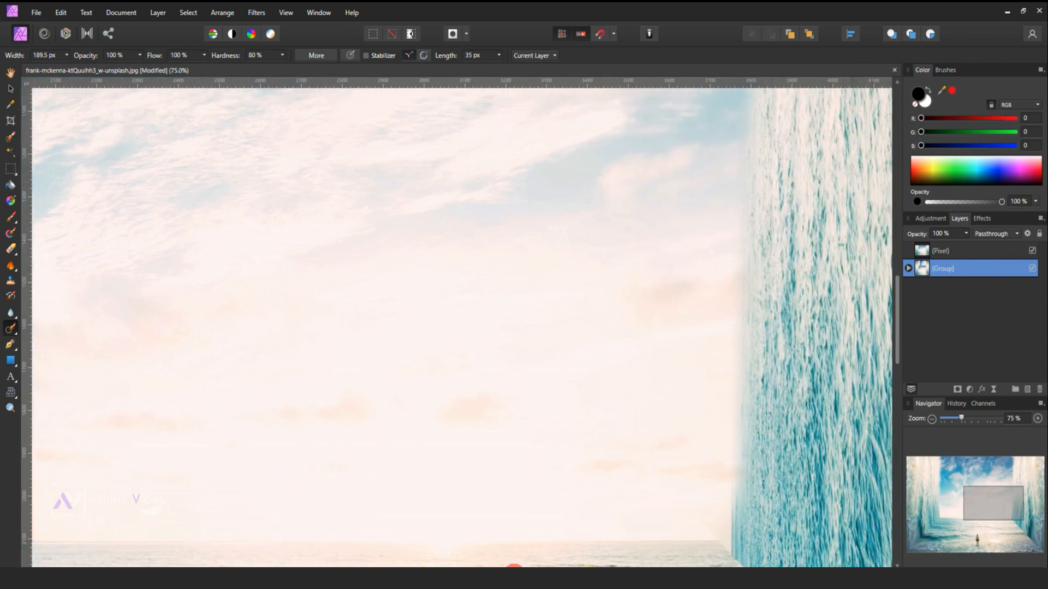
{"action": "scroll", "scroll_direction": "right", "scroll_amount": 3}
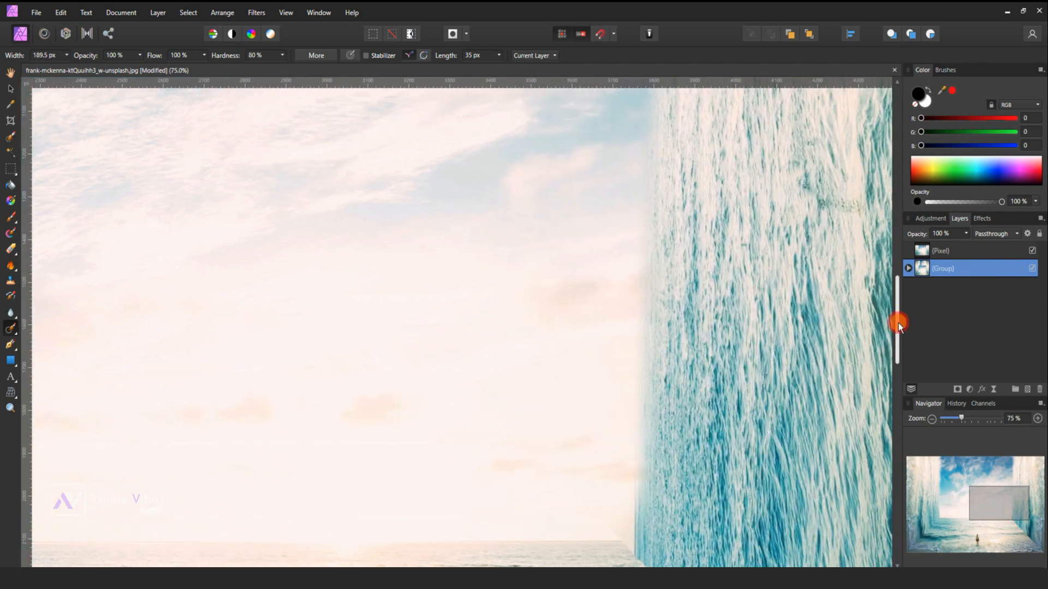
{"action": "scroll", "scroll_direction": "down", "scroll_amount": 3}
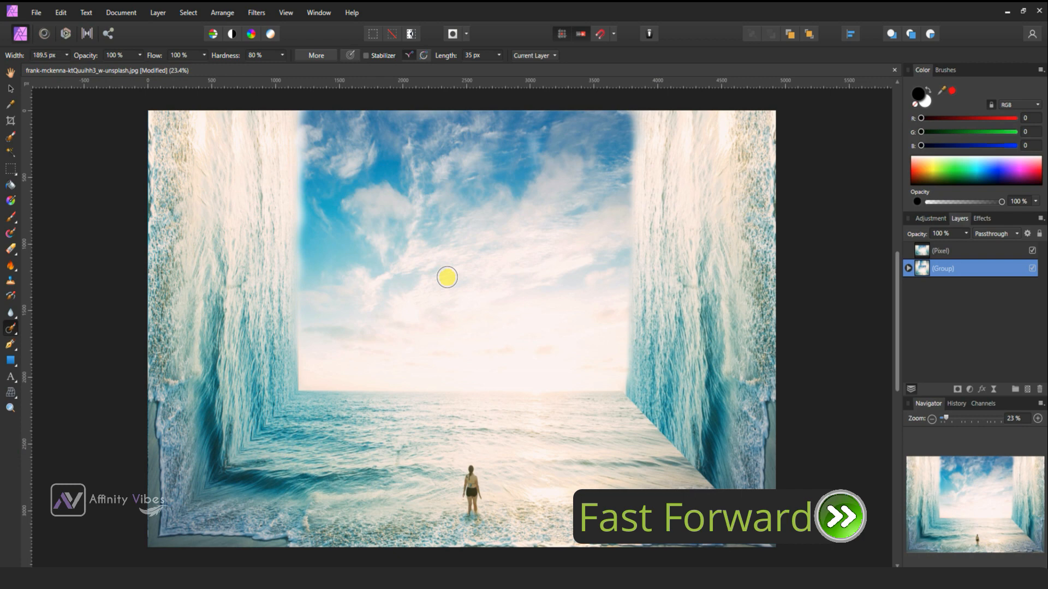
{"action": "left_click", "coordinate": [11, 312]}
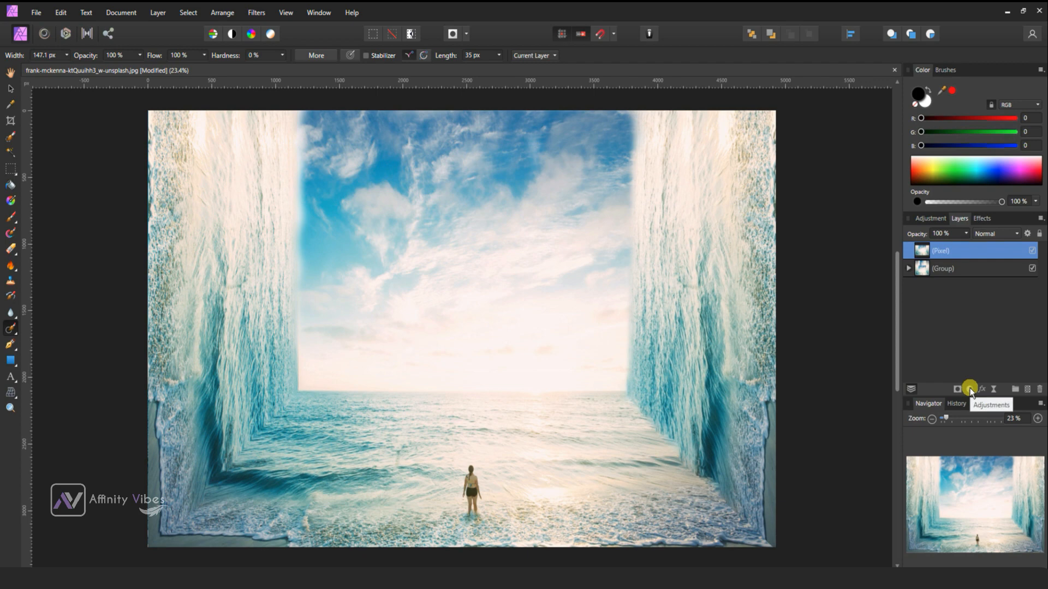
Add a Vibrance adjustment, experiment with the vibrance and saturation sliders, then reset them to zero.
{"action": "left_click", "coordinate": [969, 388]}
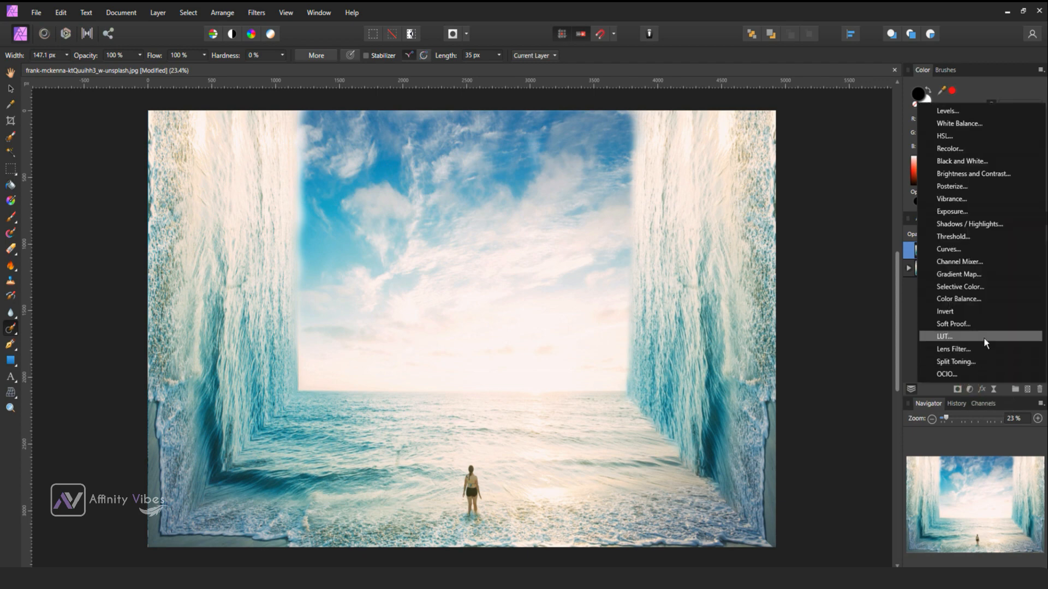
{"action": "mouse_move", "coordinate": [975, 199]}
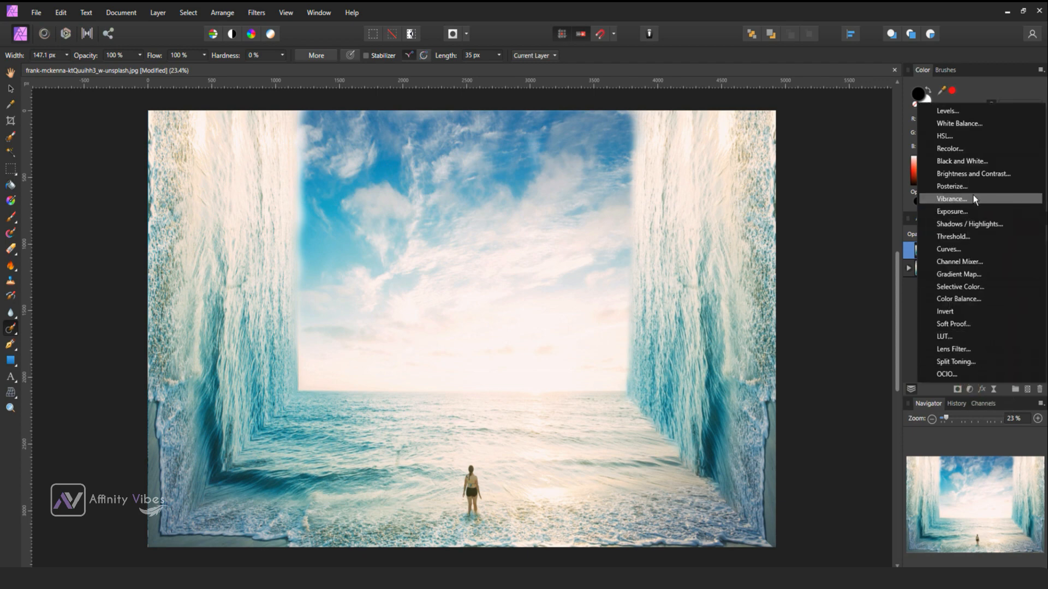
{"action": "left_click", "coordinate": [952, 199]}
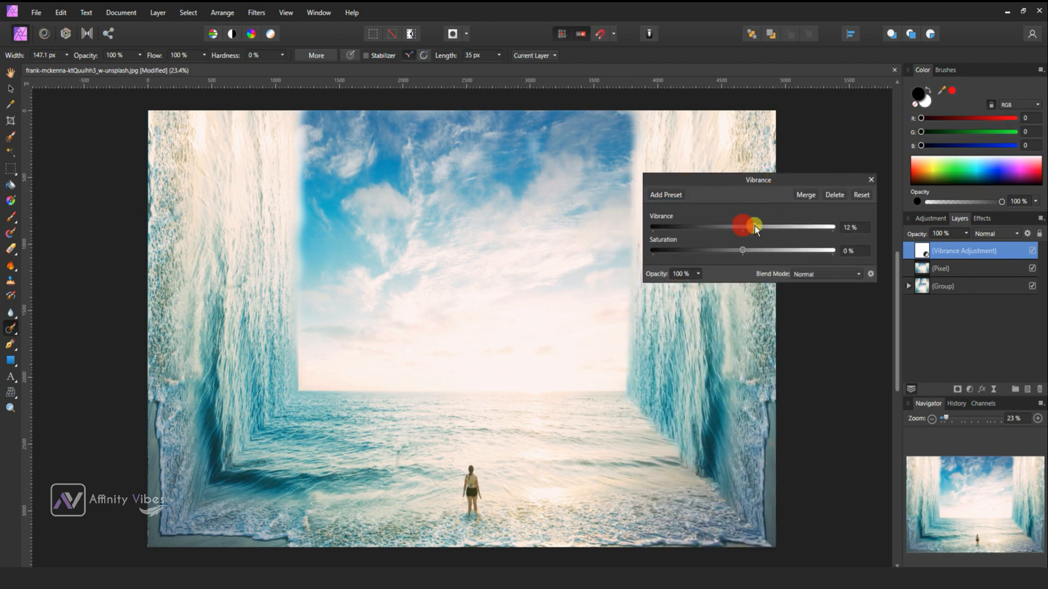
{"action": "left_click_drag", "start_coordinate": [746, 226], "coordinate": [781, 226]}
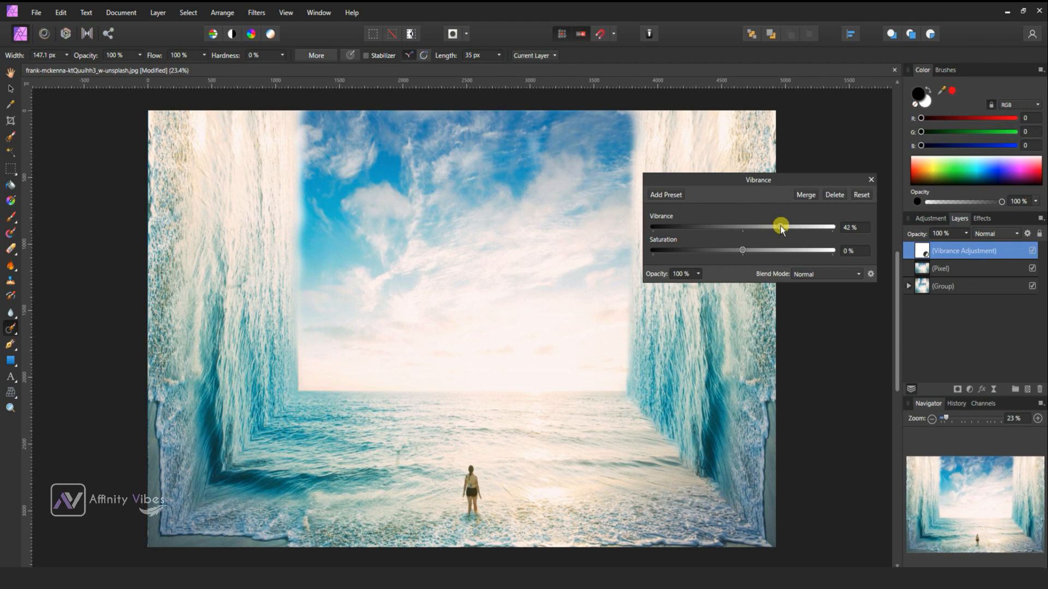
{"action": "left_click_drag", "start_coordinate": [781, 227], "coordinate": [823, 227]}
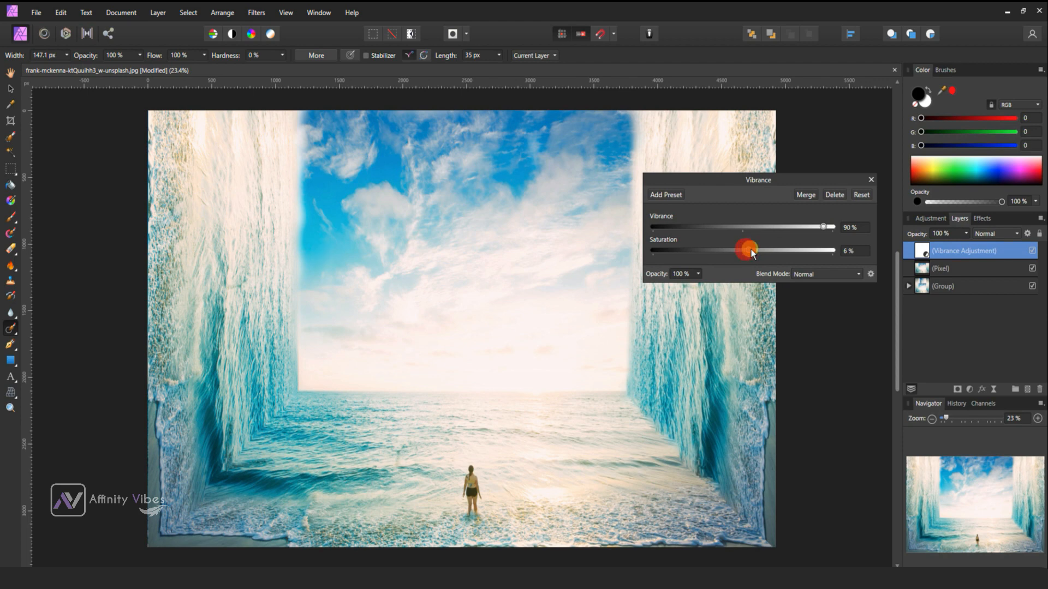
{"action": "left_click_drag", "start_coordinate": [742, 249], "coordinate": [782, 249]}
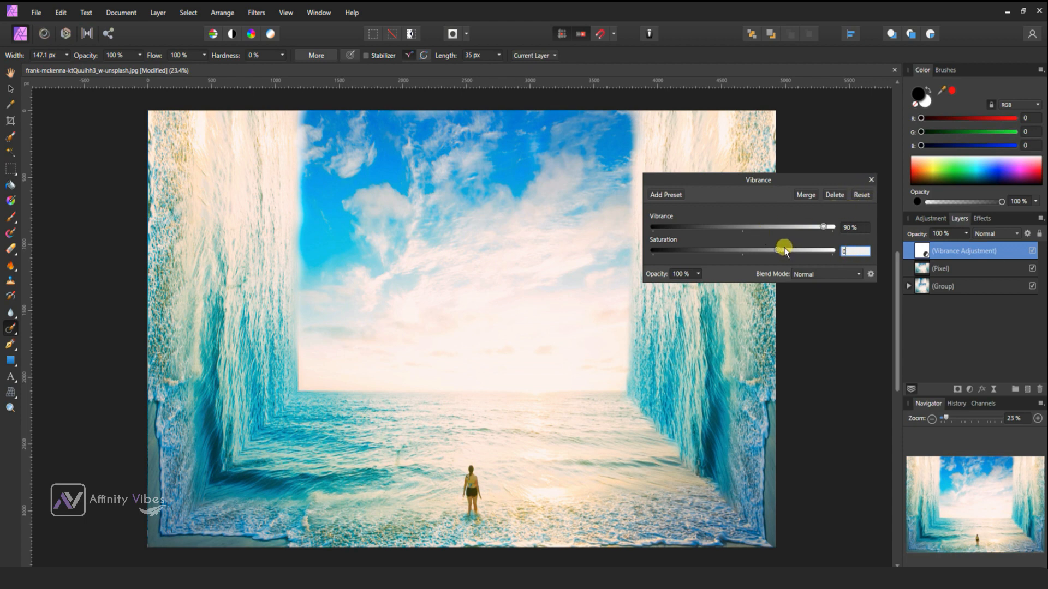
{"action": "left_click", "coordinate": [861, 195]}
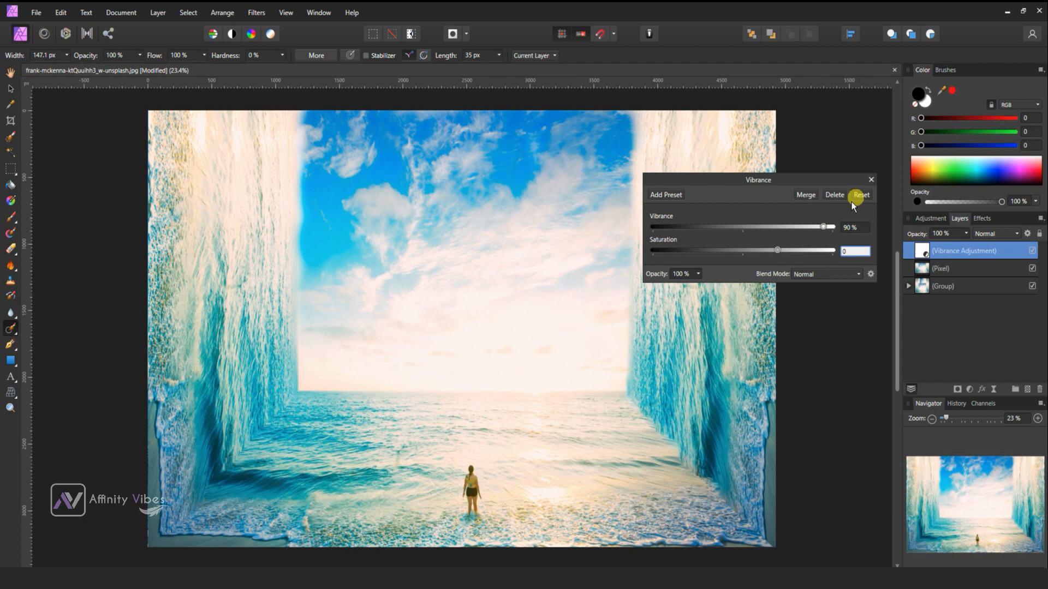
Settle vibrance at 30% with saturation at 0% and close the adjustment.
{"action": "left_click_drag", "start_coordinate": [823, 227], "coordinate": [771, 227]}
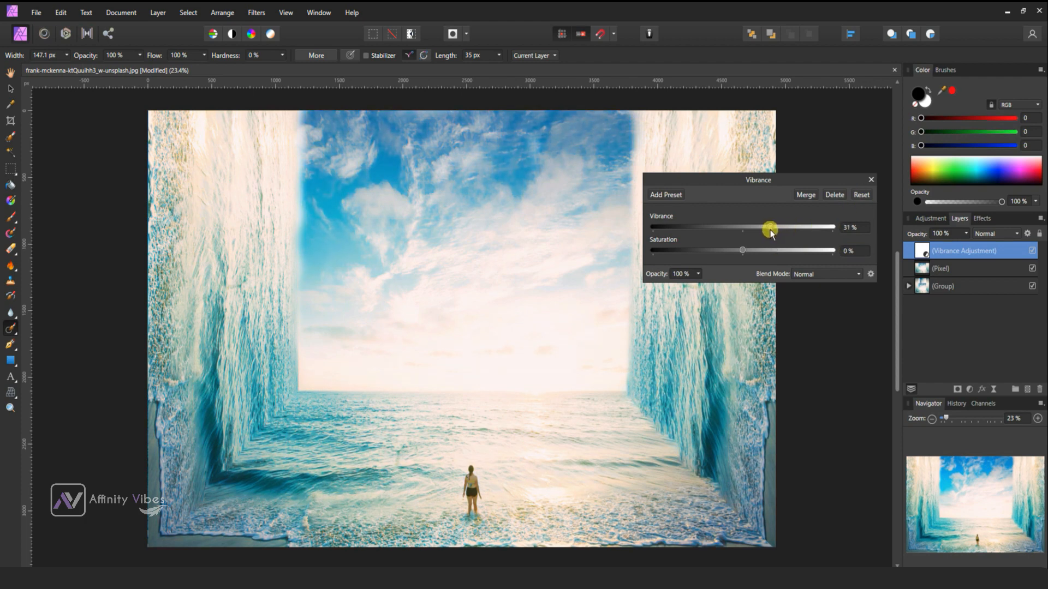
{"action": "left_click_drag", "start_coordinate": [772, 227], "coordinate": [767, 227]}
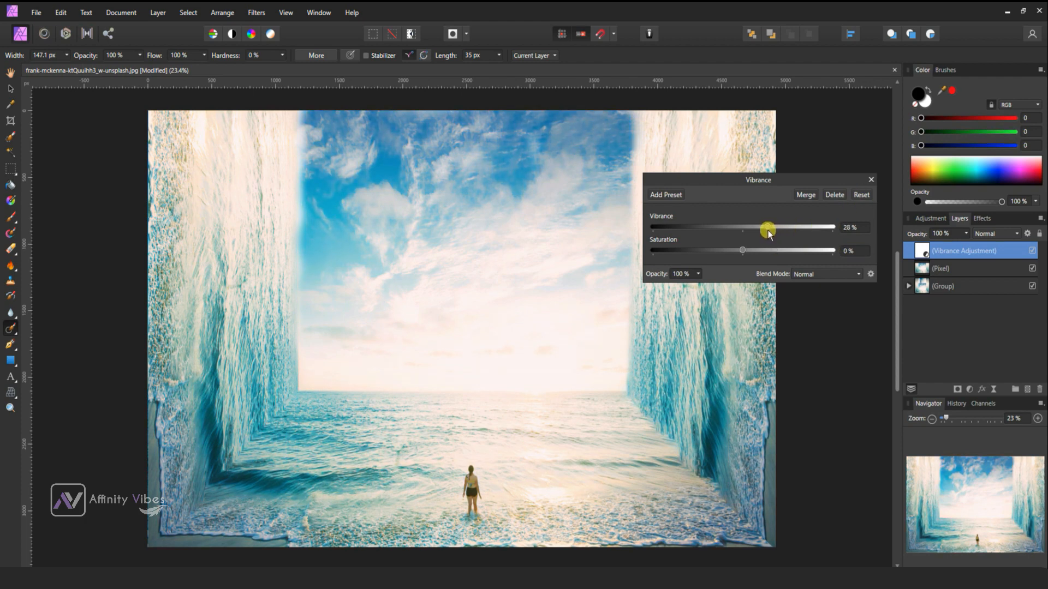
{"action": "left_click_drag", "start_coordinate": [766, 228], "coordinate": [771, 228]}
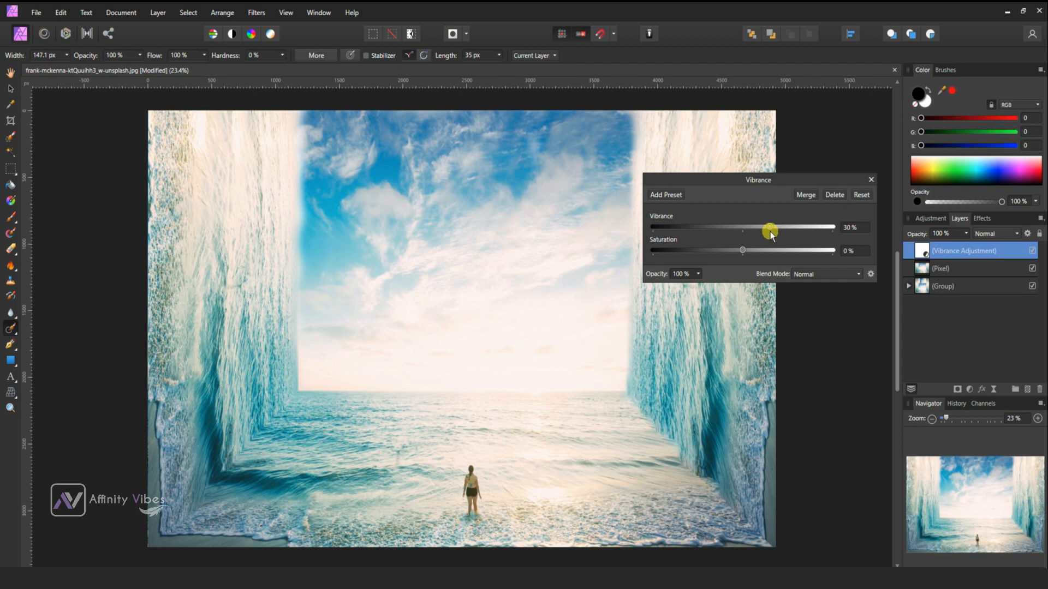
{"action": "left_click", "coordinate": [871, 179]}
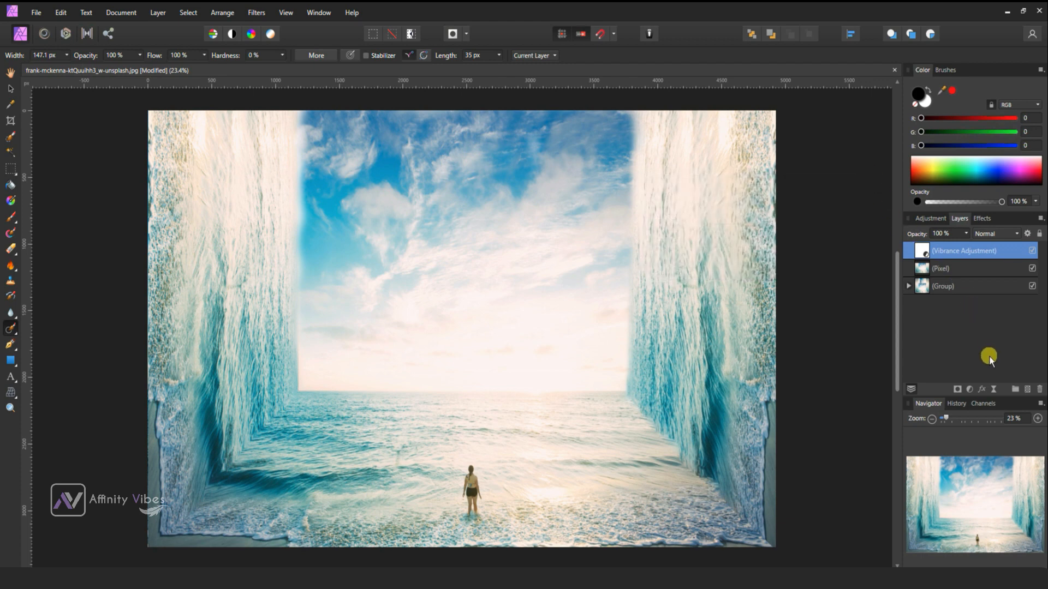
{"action": "left_click", "coordinate": [970, 389]}
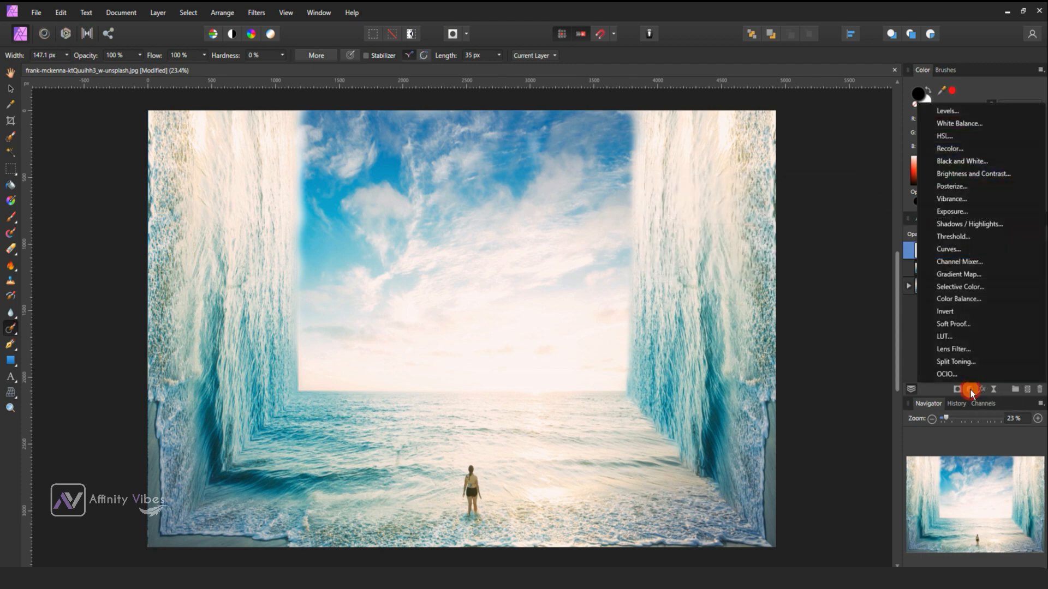
{"action": "mouse_move", "coordinate": [948, 111]}
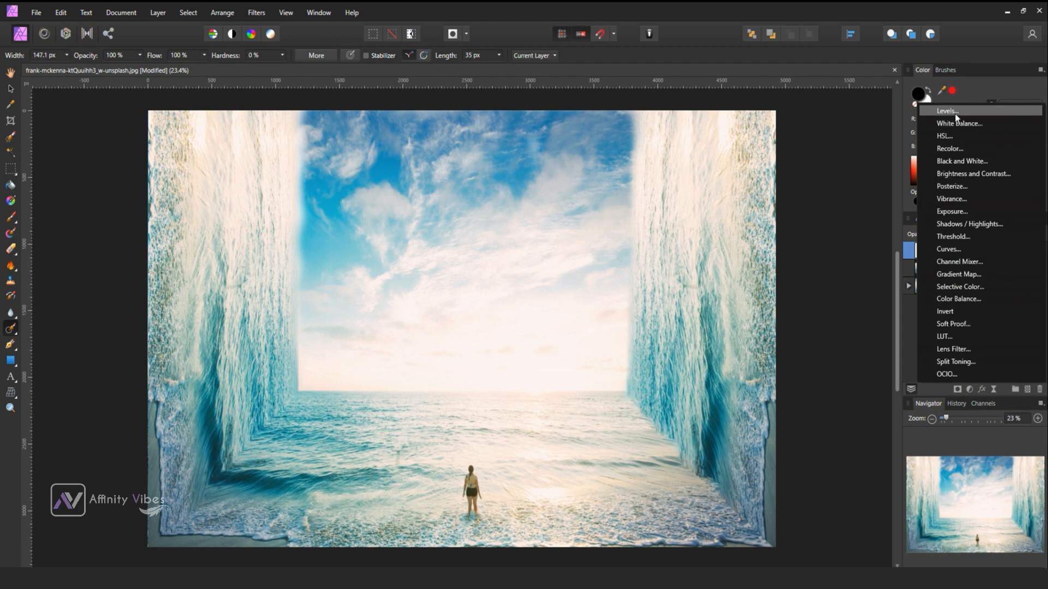
Add a White Balance adjustment cooling the scene to -16% with tint at -11%.
{"action": "left_click", "coordinate": [960, 124]}
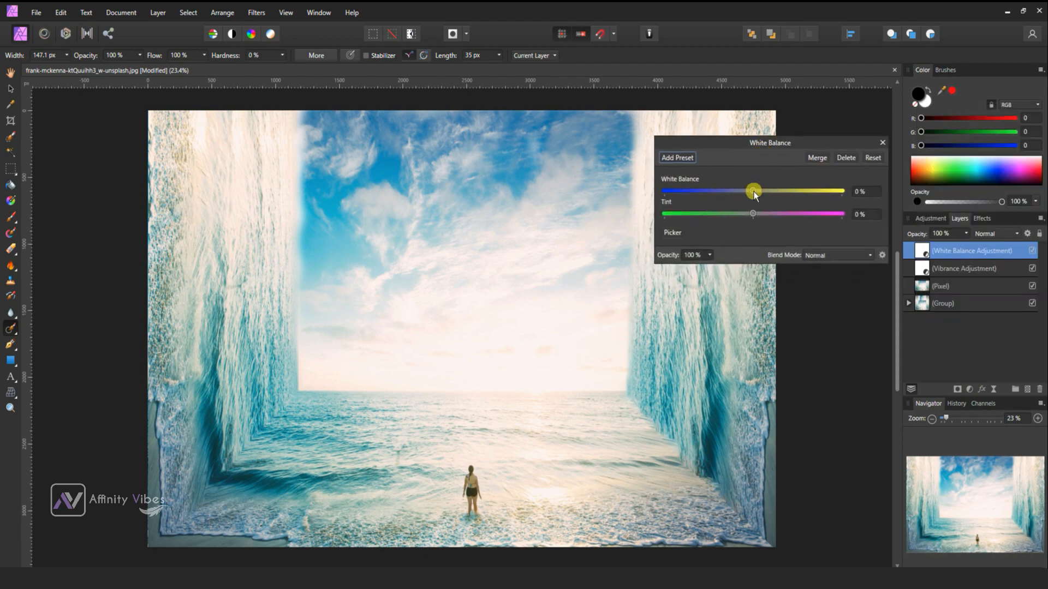
{"action": "left_click_drag", "start_coordinate": [754, 190], "coordinate": [742, 190]}
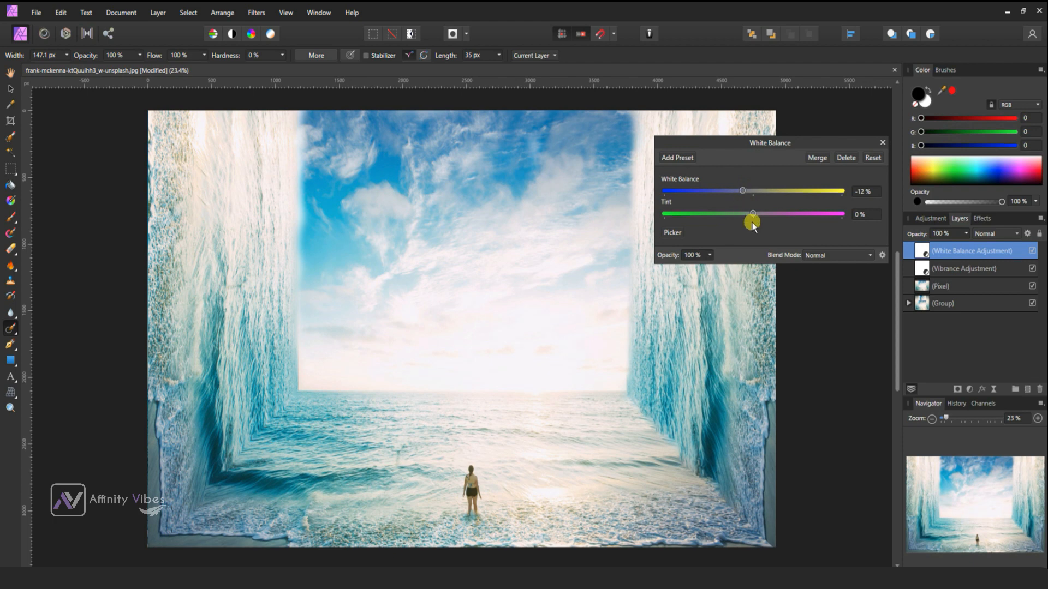
{"action": "left_click_drag", "start_coordinate": [754, 222], "coordinate": [747, 215]}
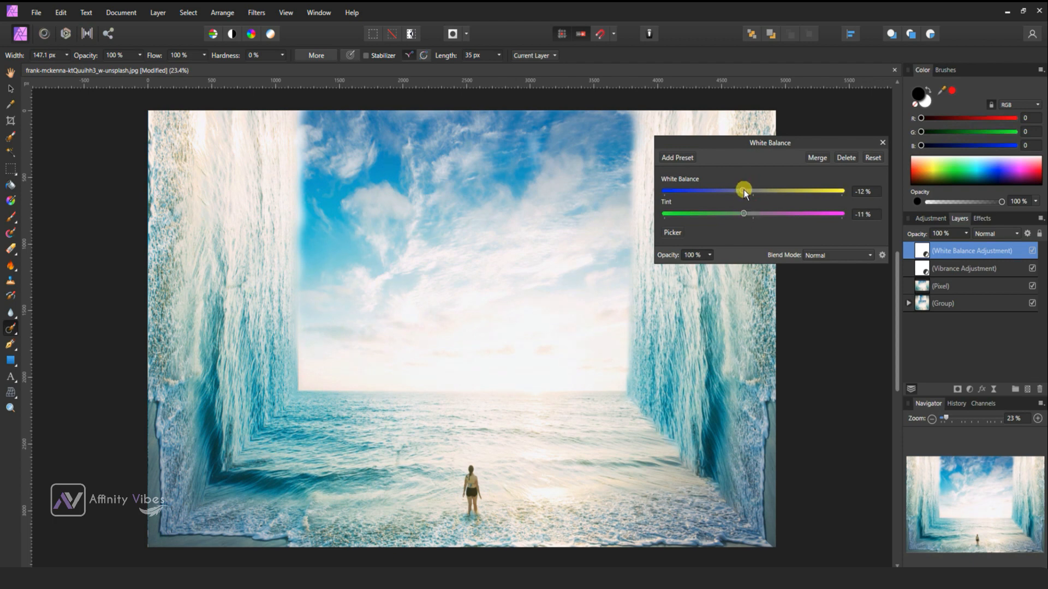
{"action": "left_click_drag", "start_coordinate": [743, 190], "coordinate": [737, 190]}
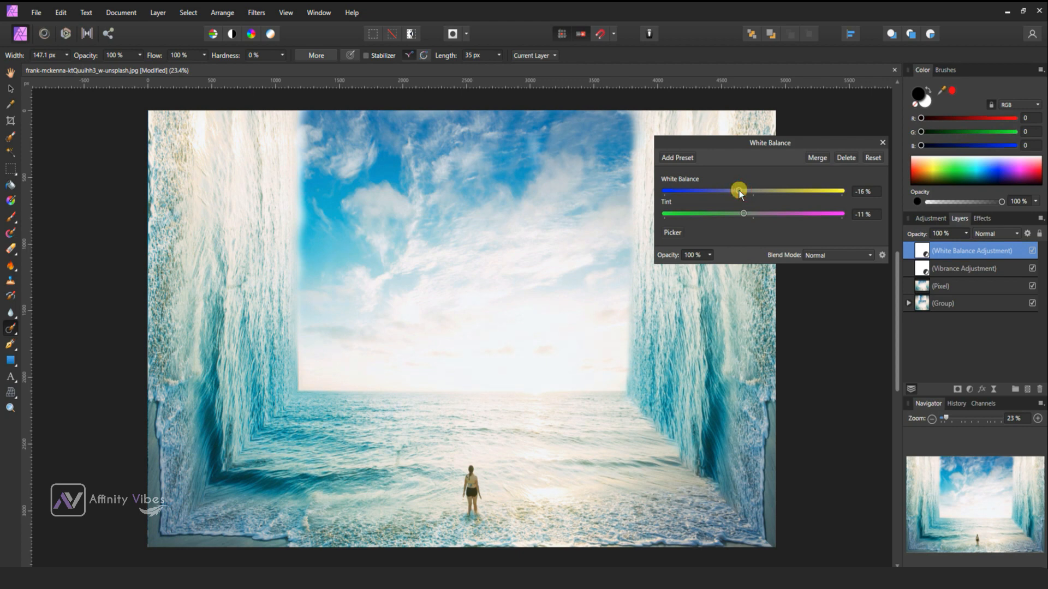
{"action": "left_click_drag", "start_coordinate": [739, 190], "coordinate": [737, 190]}
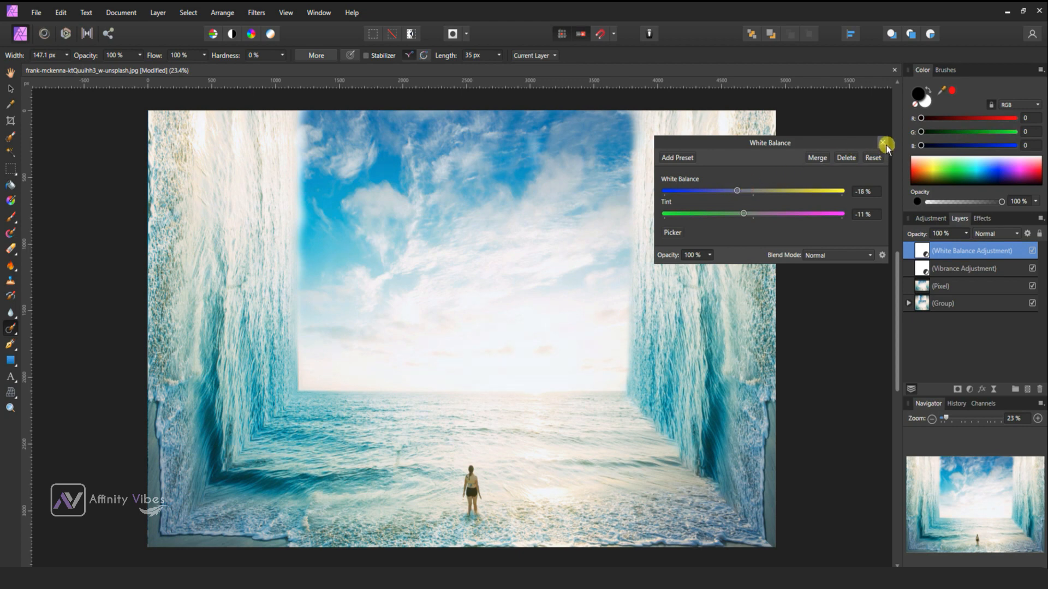
{"action": "left_click", "coordinate": [885, 144]}
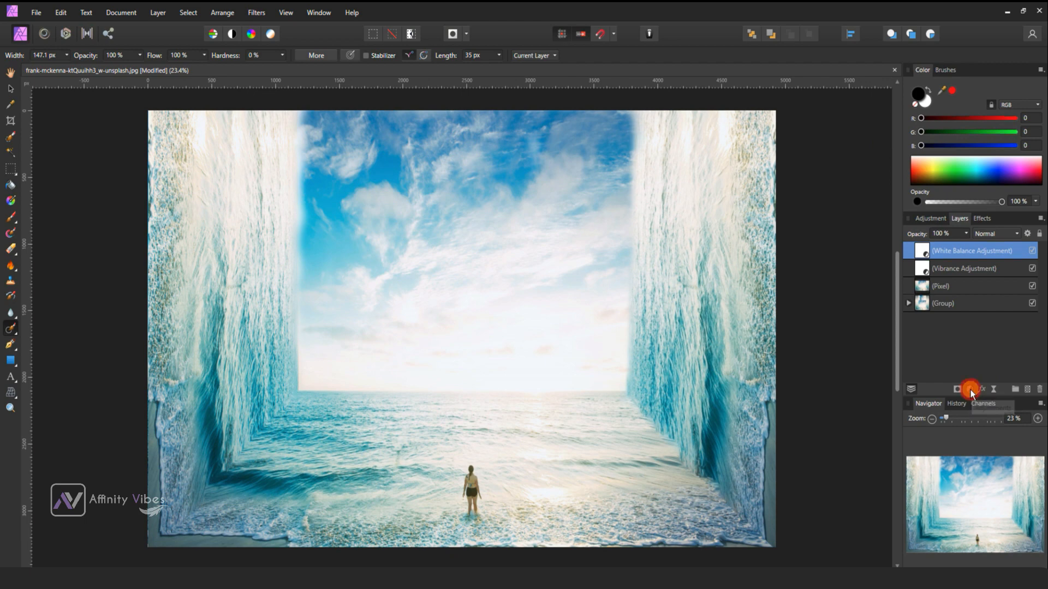
Add a Levels adjustment and experiment with the black level before resetting it to 0%.
{"action": "left_click", "coordinate": [970, 389]}
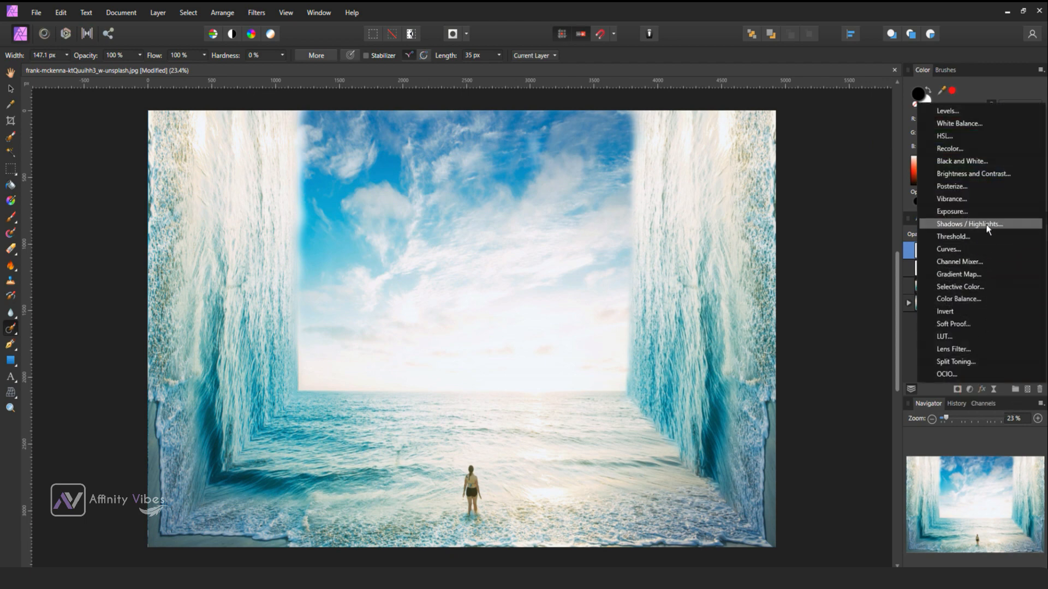
{"action": "left_click", "coordinate": [947, 111]}
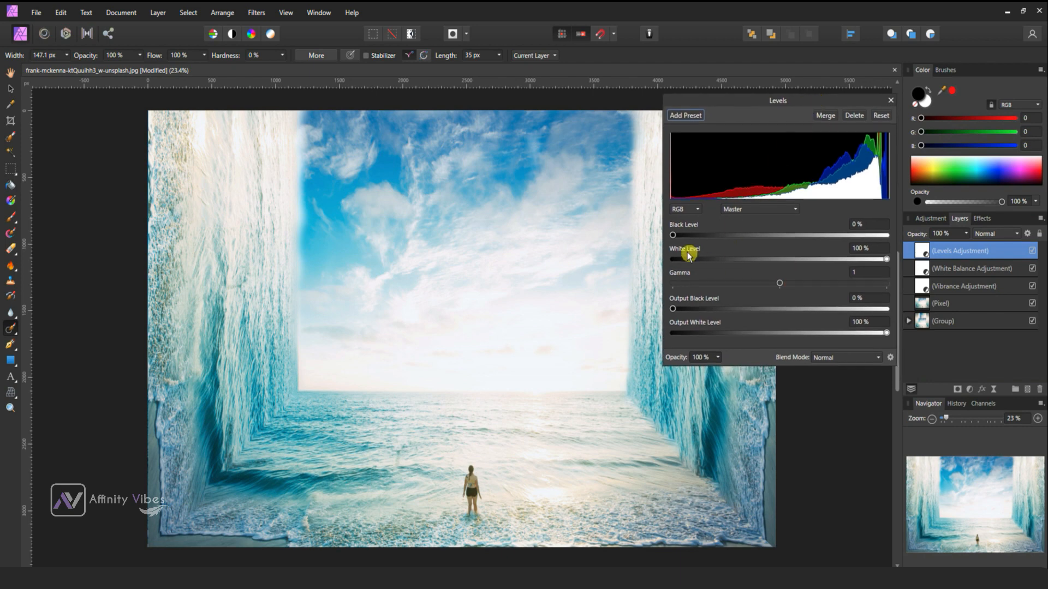
{"action": "left_click_drag", "start_coordinate": [672, 234], "coordinate": [683, 235]}
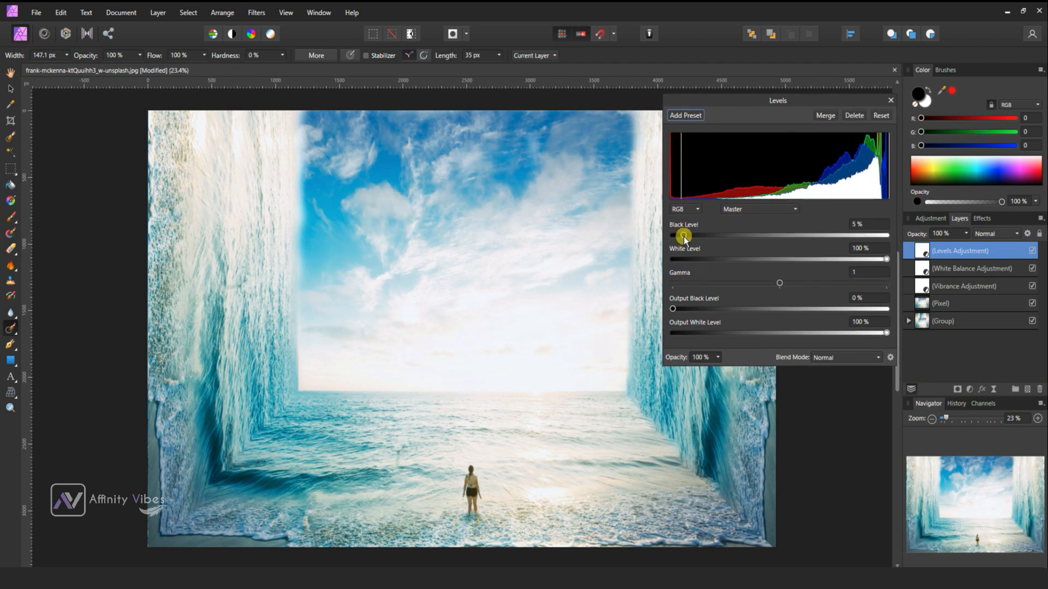
{"action": "left_click_drag", "start_coordinate": [684, 236], "coordinate": [702, 236]}
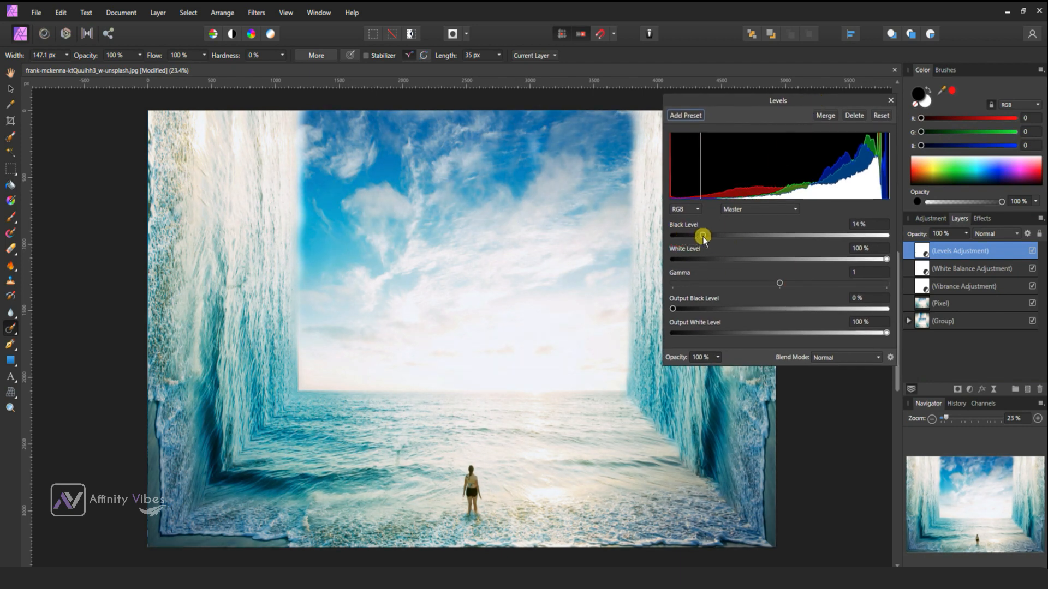
{"action": "left_click_drag", "start_coordinate": [702, 235], "coordinate": [709, 235]}
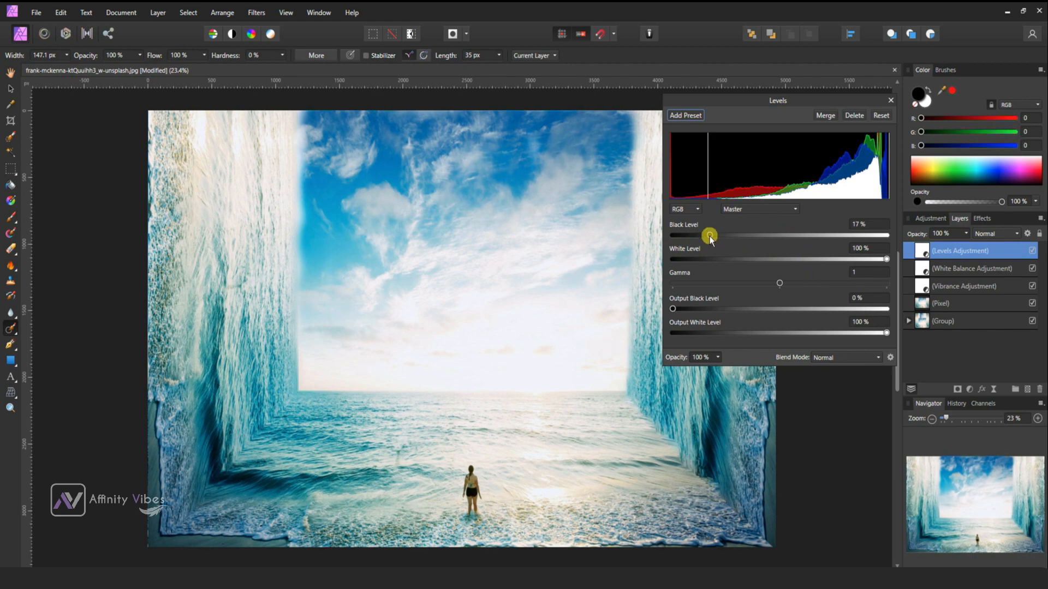
{"action": "left_click_drag", "start_coordinate": [711, 236], "coordinate": [673, 236]}
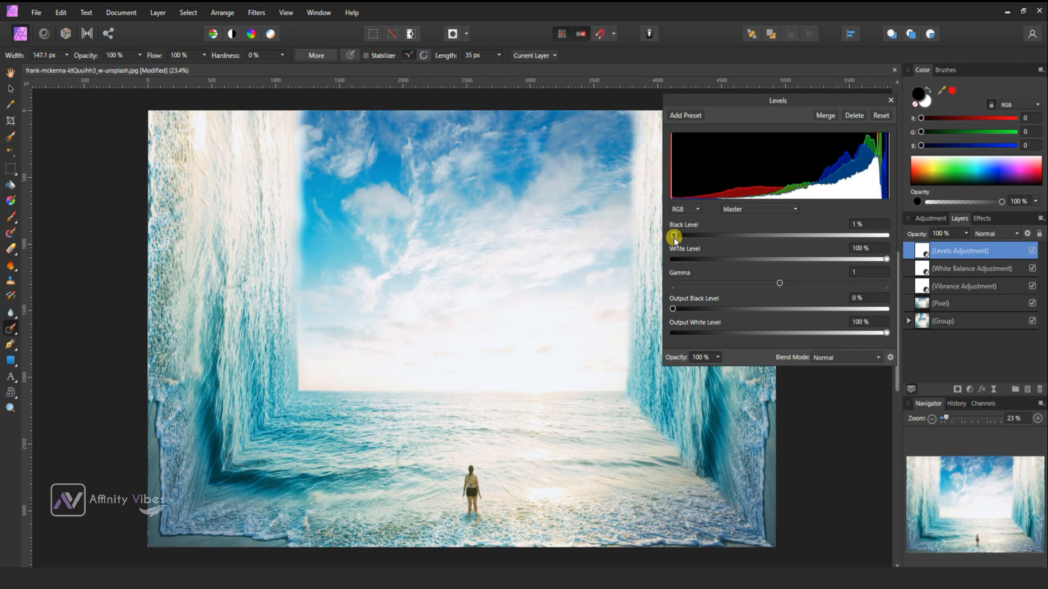
{"action": "left_click_drag", "start_coordinate": [673, 237], "coordinate": [689, 237]}
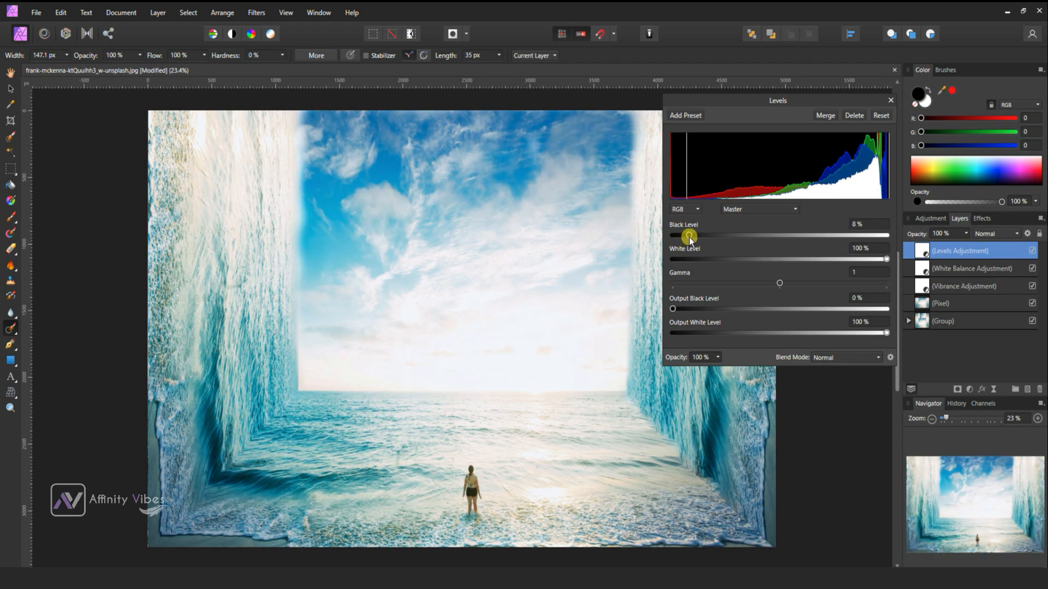
Raise the black level to 15% to deepen the shadows.
{"action": "left_click_drag", "start_coordinate": [689, 236], "coordinate": [706, 236]}
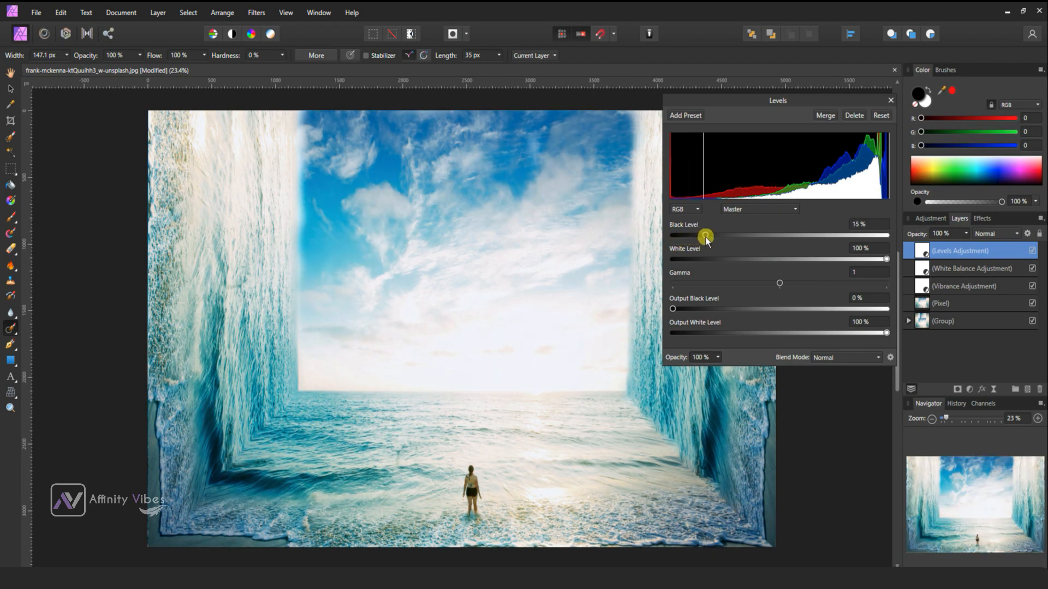
{"action": "left_click_drag", "start_coordinate": [702, 237], "coordinate": [707, 237]}
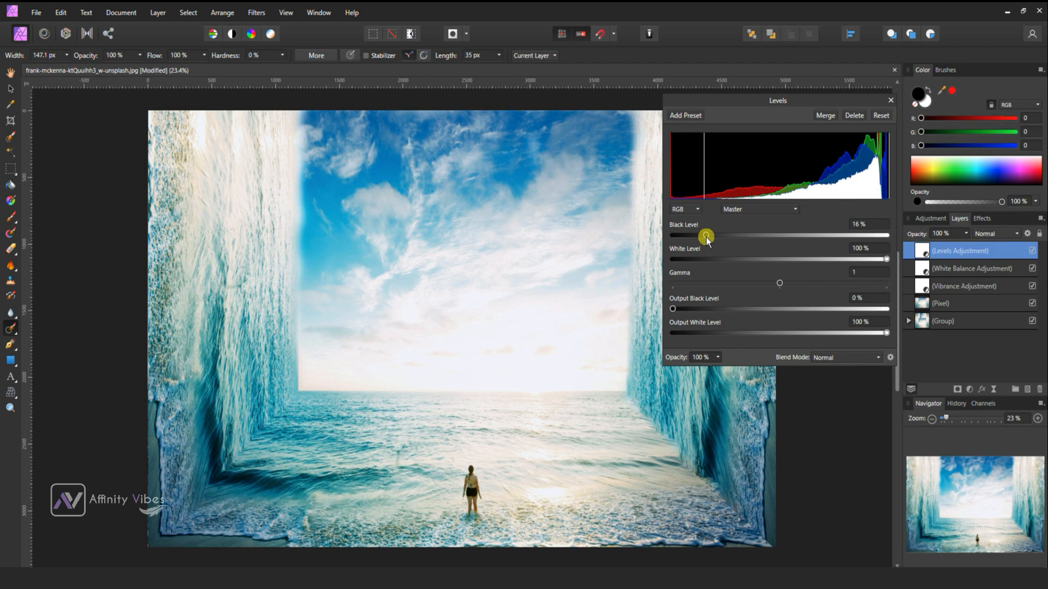
{"action": "left_click_drag", "start_coordinate": [708, 237], "coordinate": [703, 237]}
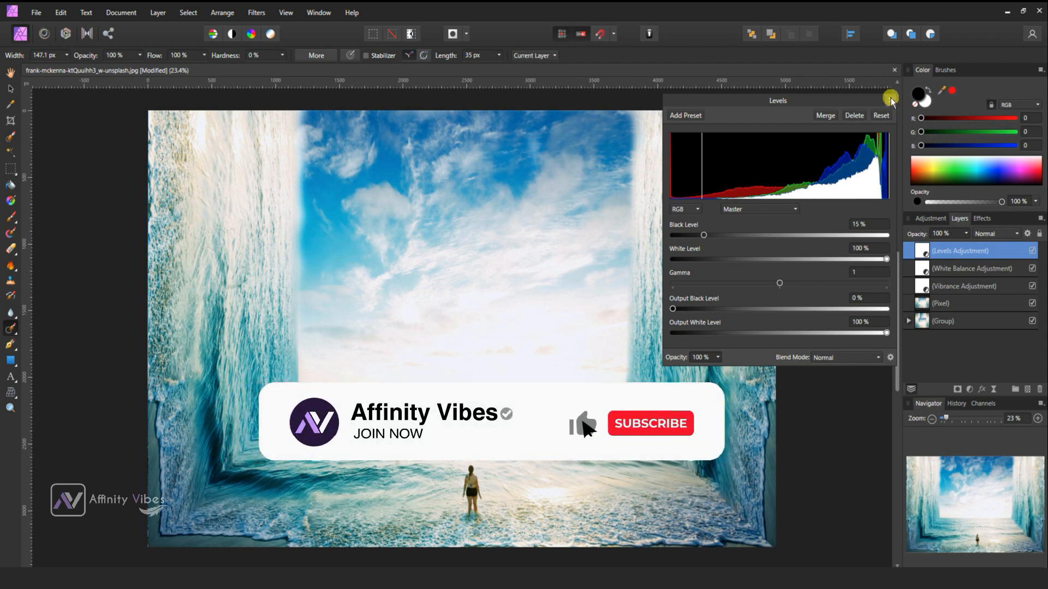
Close the Levels settings and rename the grouped colour adjustments as CC.
{"action": "left_click", "coordinate": [891, 98]}
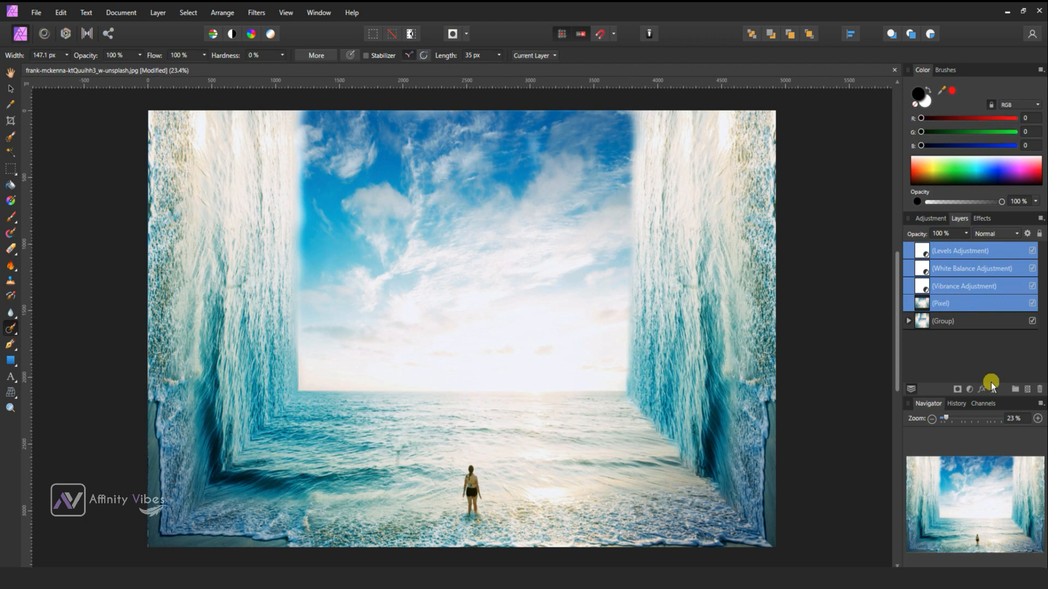
{"action": "double_click", "coordinate": [943, 321]}
{"action": "type", "text": "background"}
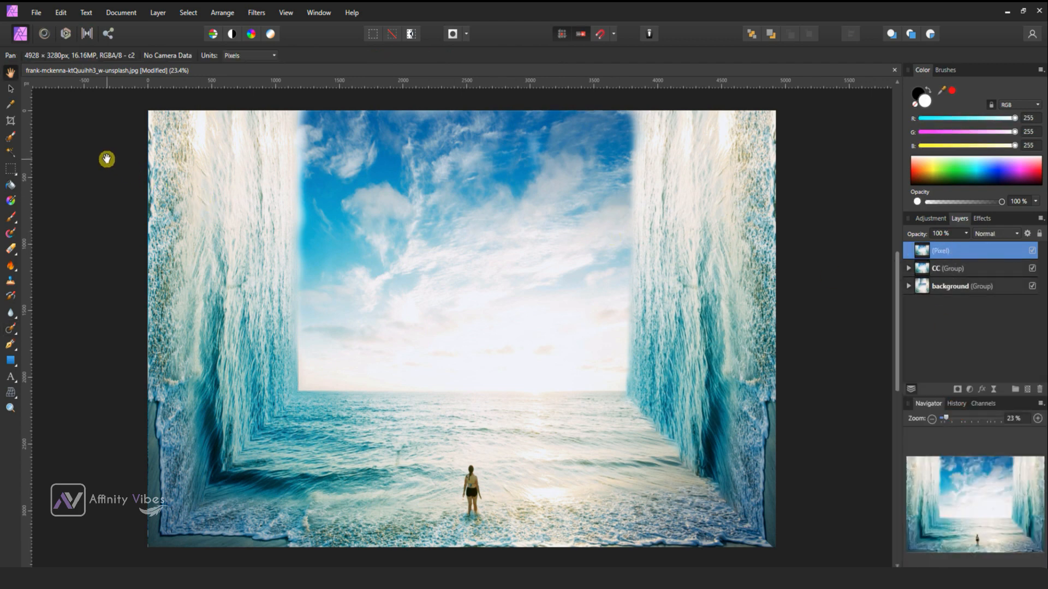
{"action": "mouse_move", "coordinate": [175, 466]}
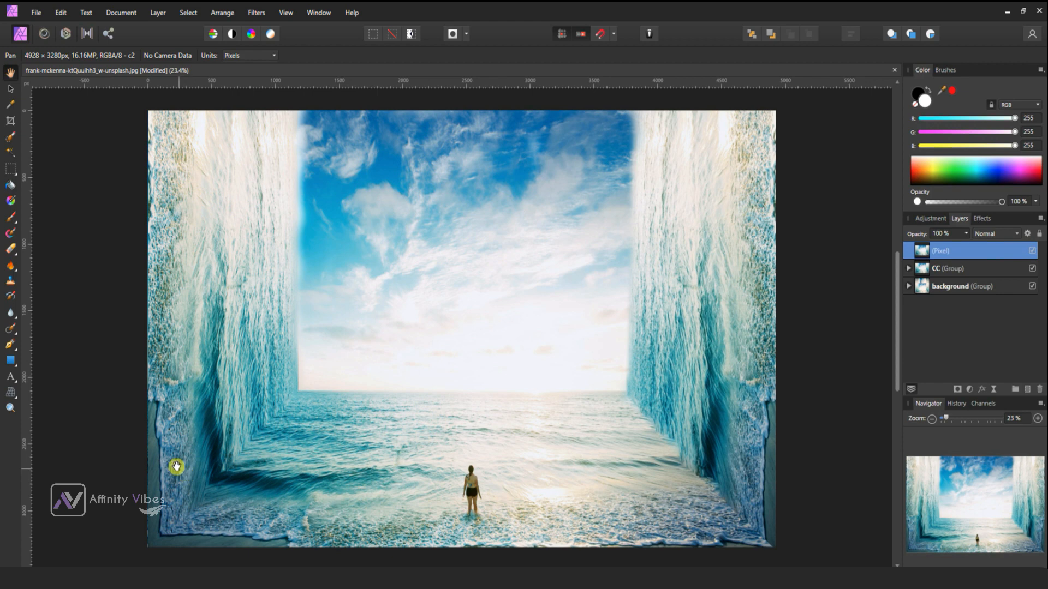
{"action": "mouse_move", "coordinate": [216, 520]}
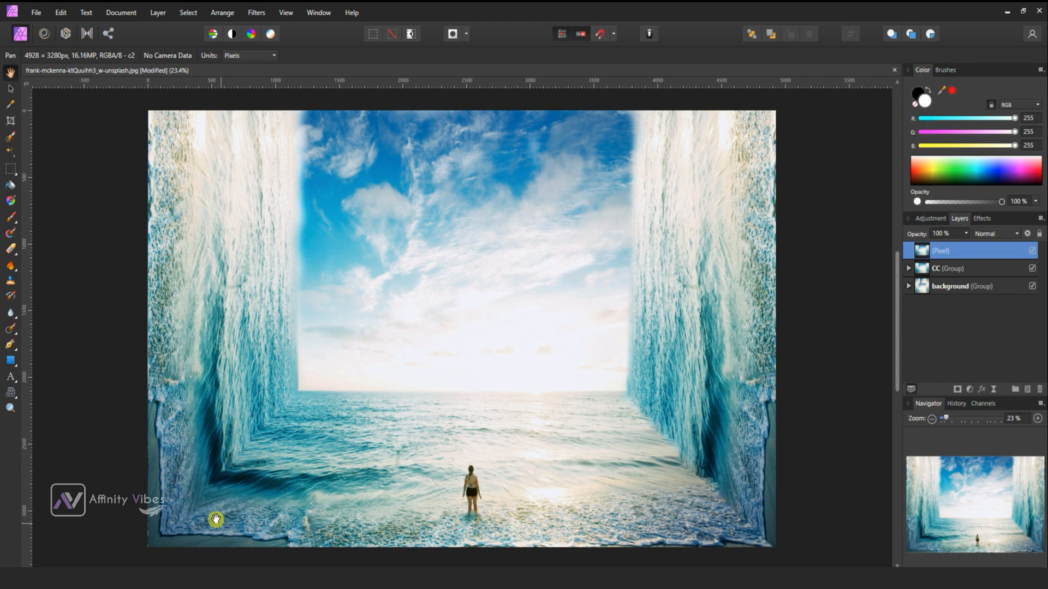
{"action": "mouse_move", "coordinate": [776, 406]}
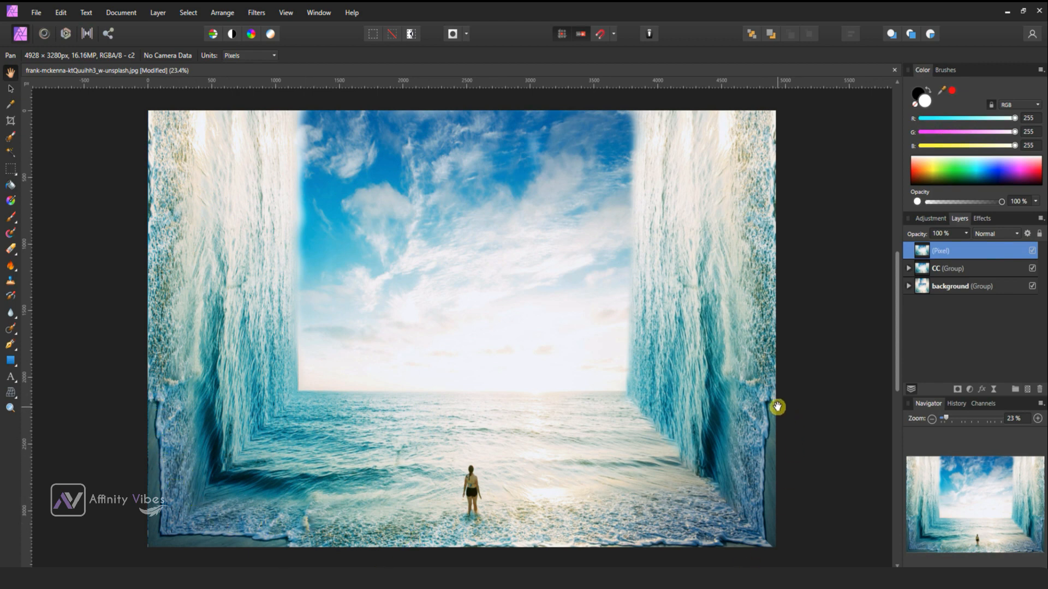
{"action": "mouse_move", "coordinate": [764, 472]}
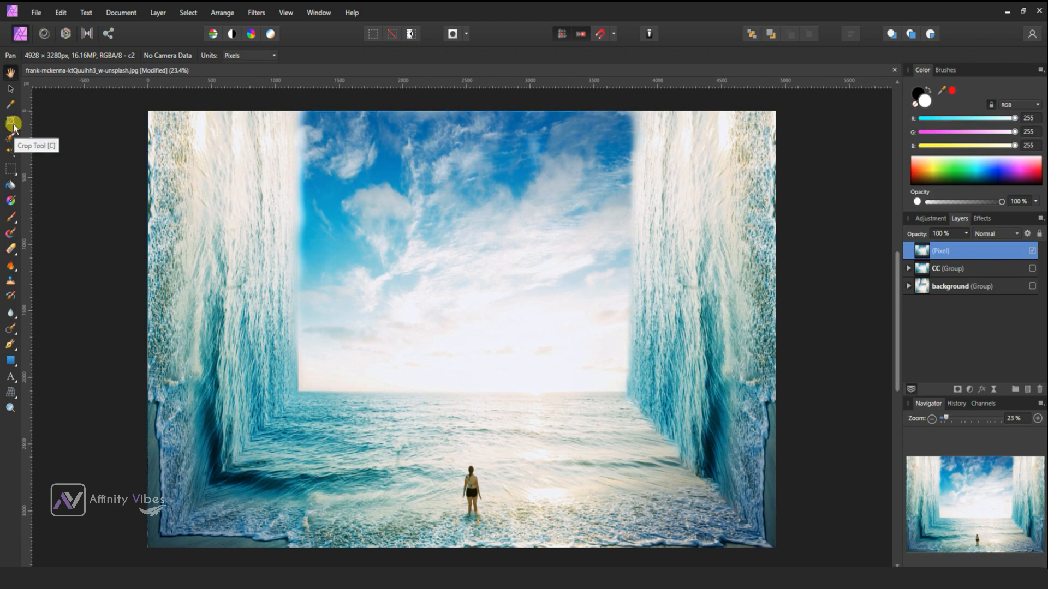
Crop the canvas to 4671 × 3177 px, trimming the ragged left, right and bottom edges.
{"action": "left_click", "coordinate": [13, 124]}
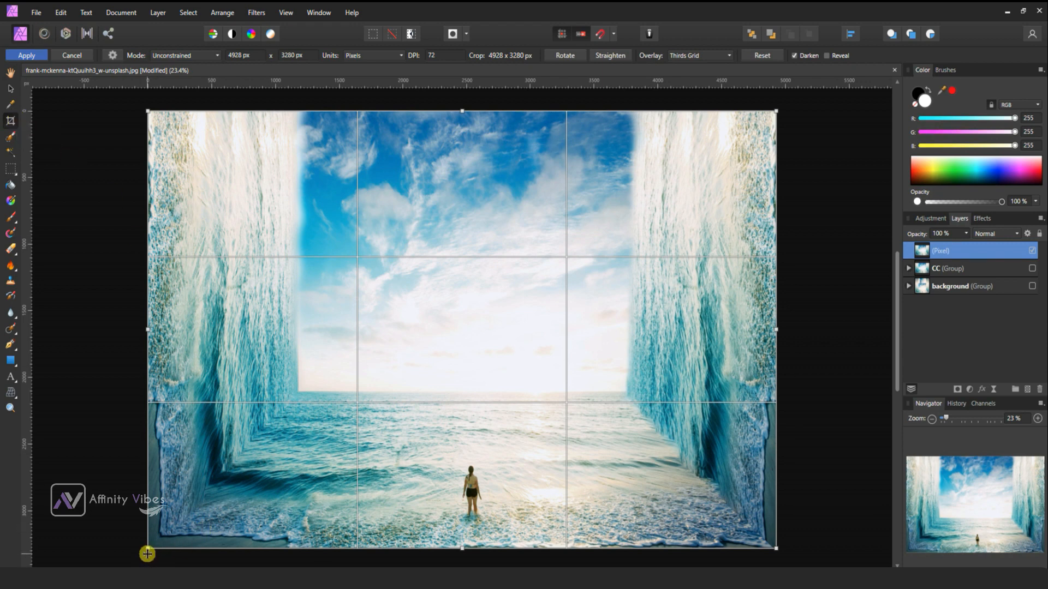
{"action": "left_click_drag", "start_coordinate": [146, 553], "coordinate": [163, 536]}
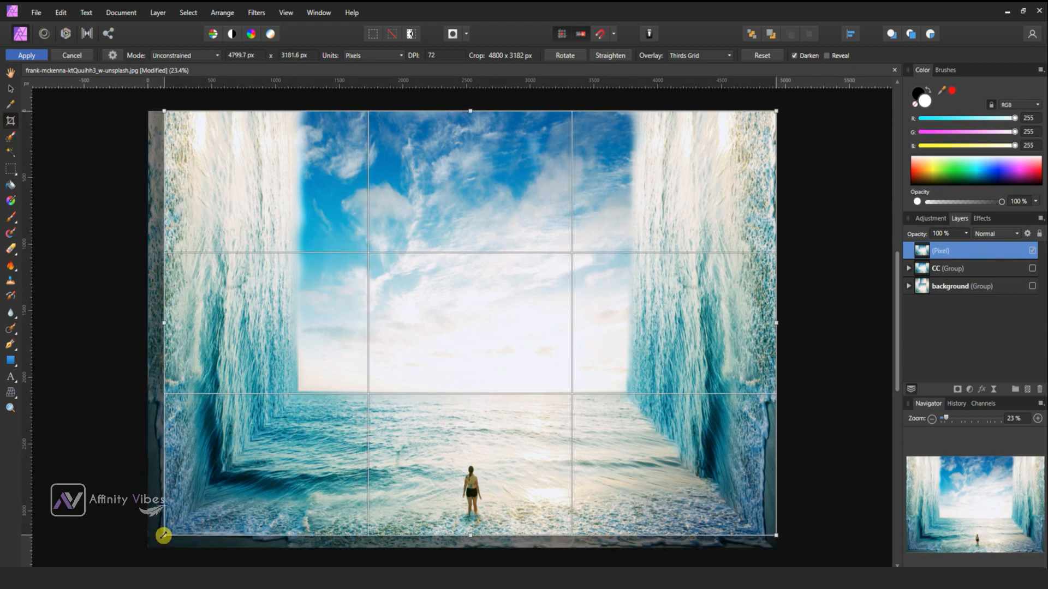
{"action": "left_click_drag", "start_coordinate": [164, 535], "coordinate": [778, 535]}
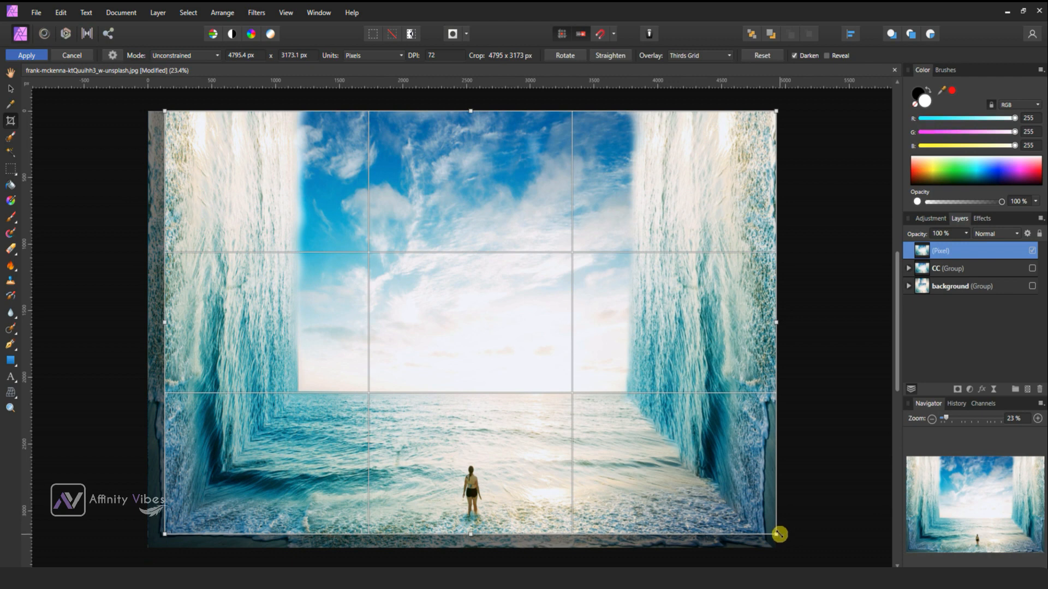
{"action": "left_click_drag", "start_coordinate": [778, 535], "coordinate": [763, 535]}
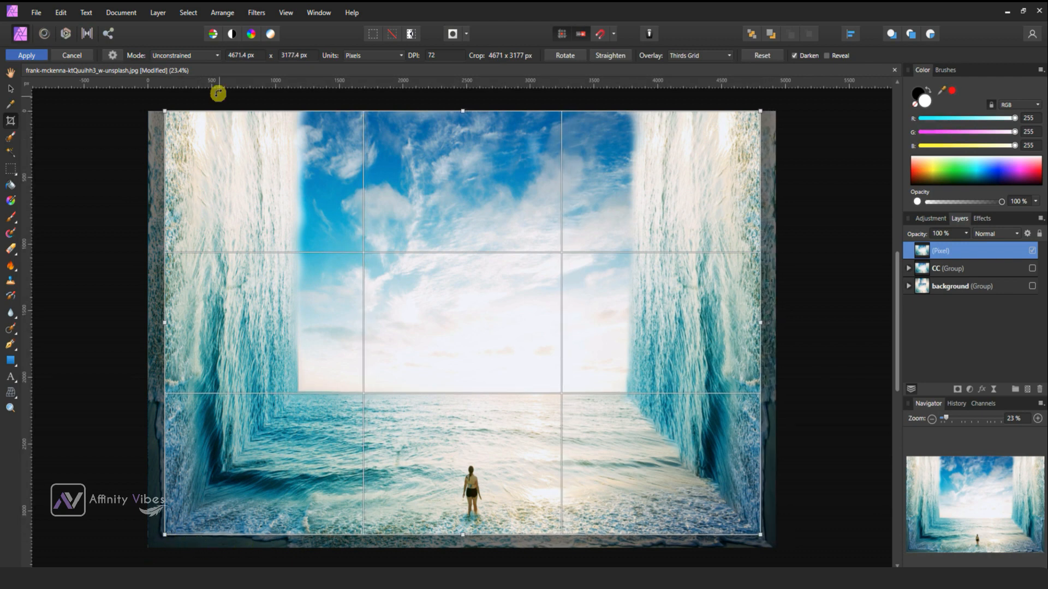
{"action": "left_click", "coordinate": [26, 56]}
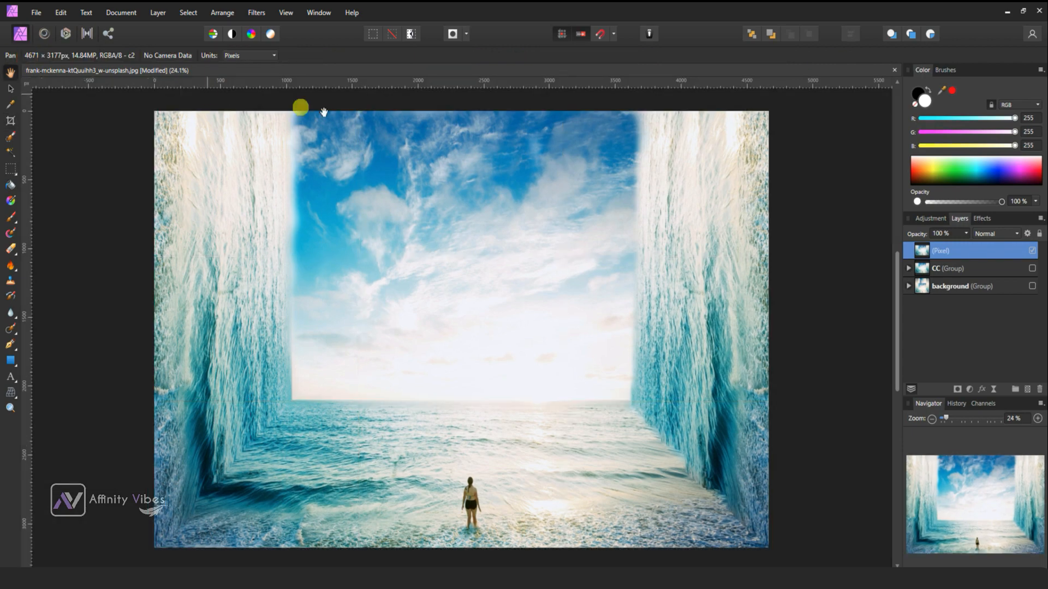